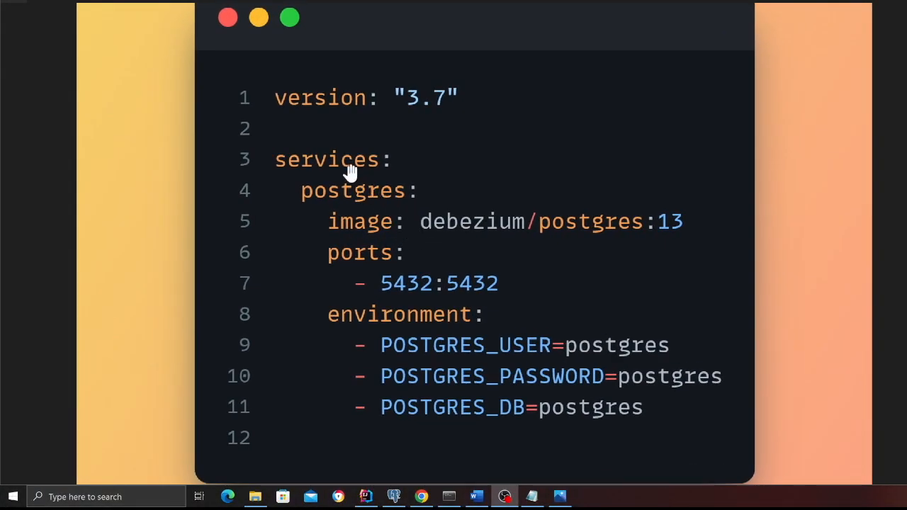
{"action": "mouse_move", "coordinate": [576, 243]}
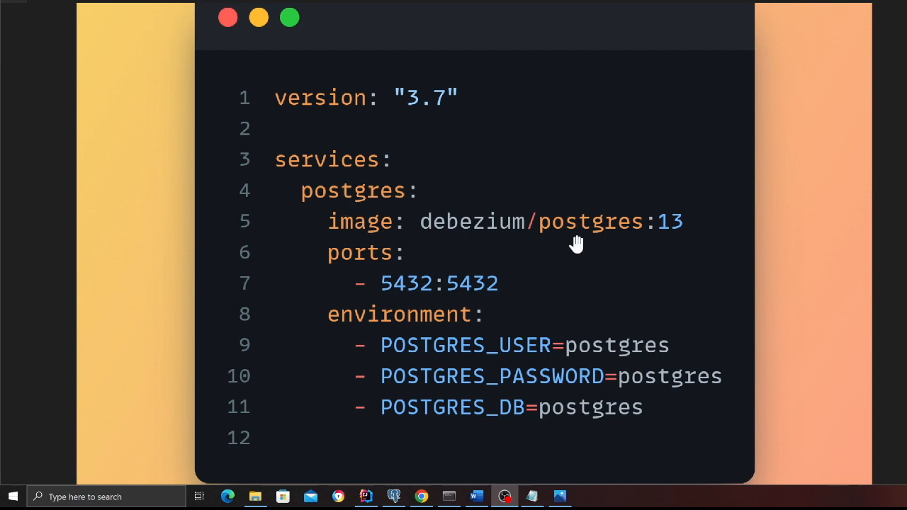
{"action": "mouse_move", "coordinate": [622, 382]}
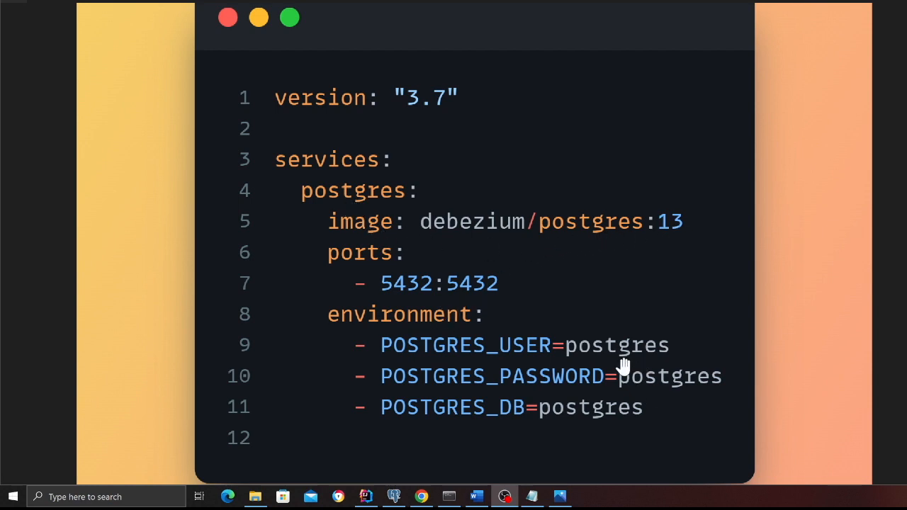
{"action": "mouse_move", "coordinate": [655, 382]}
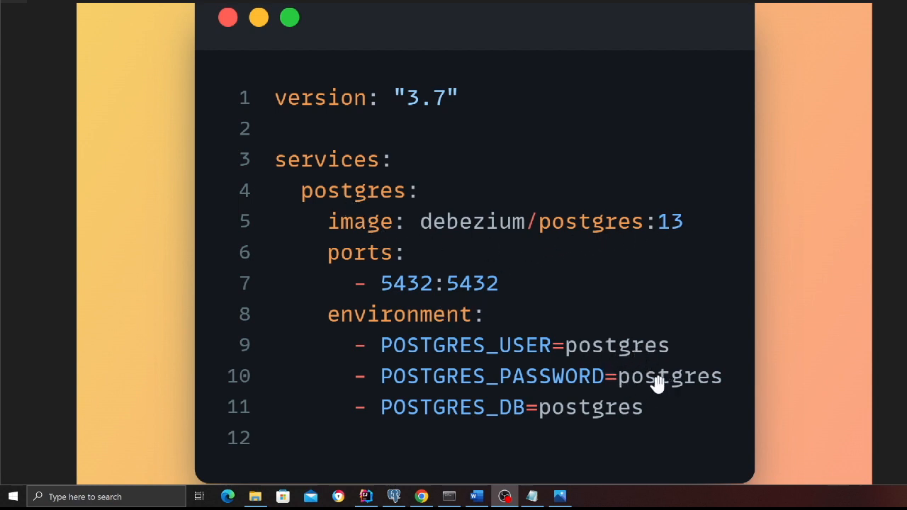
{"action": "mouse_move", "coordinate": [572, 418]}
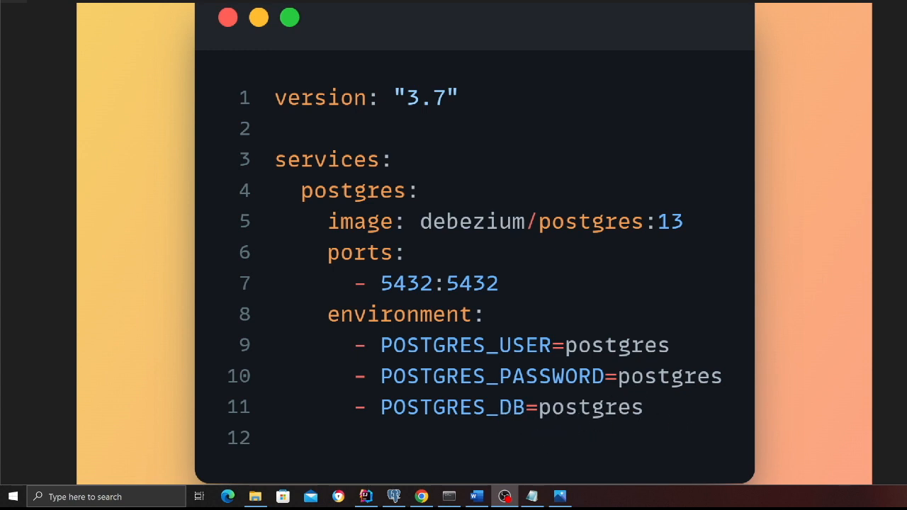
{"action": "mouse_move", "coordinate": [587, 337]}
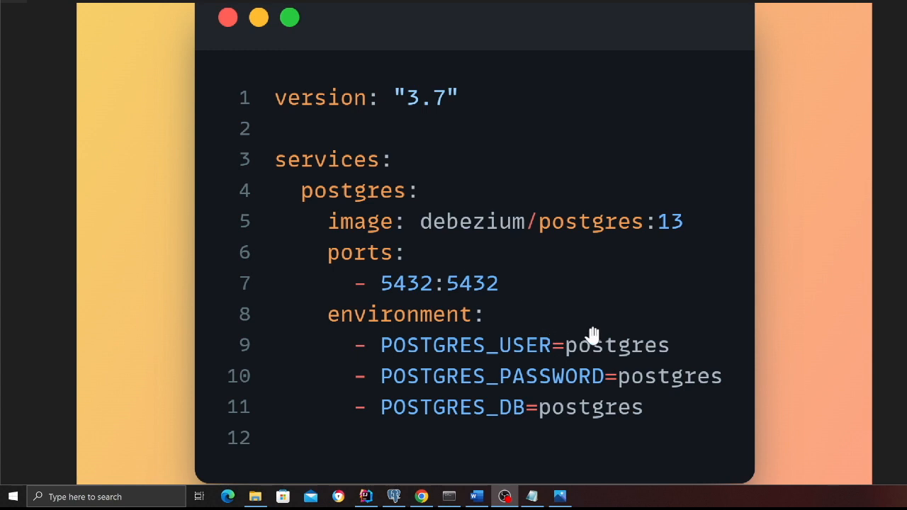
{"action": "mouse_move", "coordinate": [593, 331]}
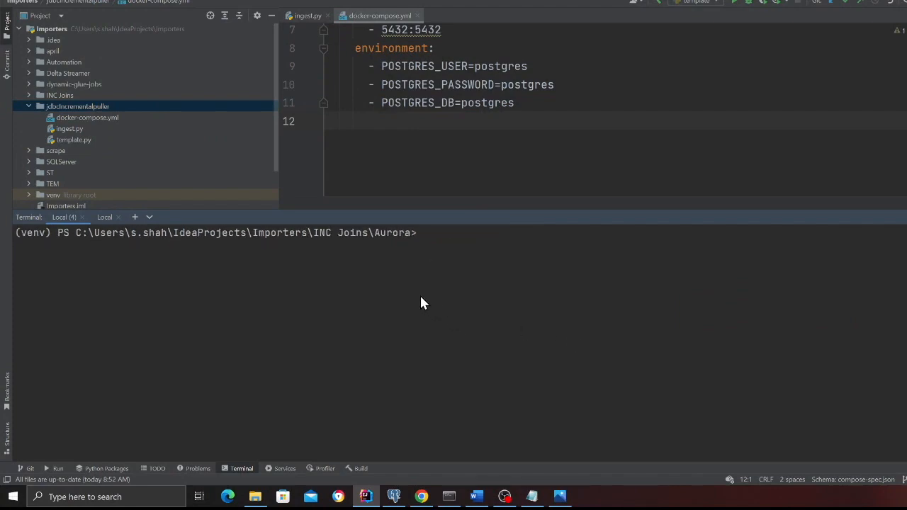
Enter 'docker-compose up --build' in the terminal to start the Postgres container
{"action": "type", "text": "docker"}
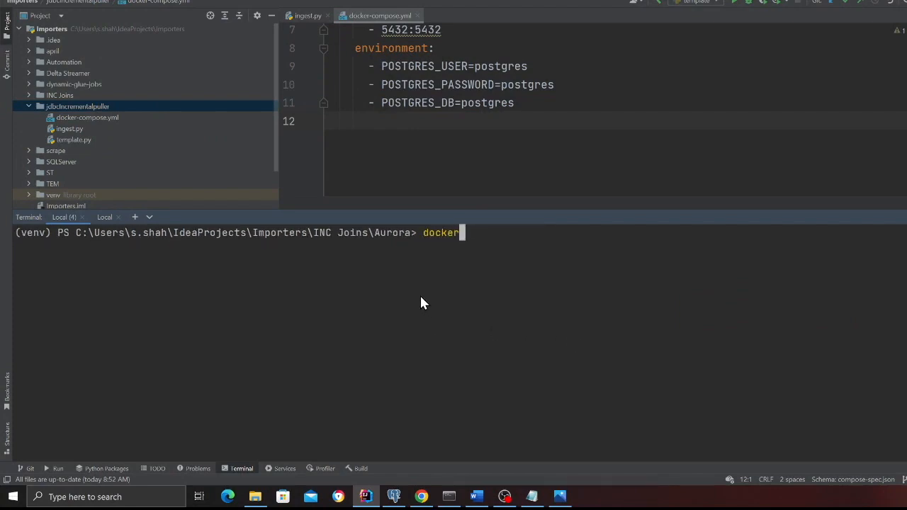
{"action": "type", "text": "-compose up"}
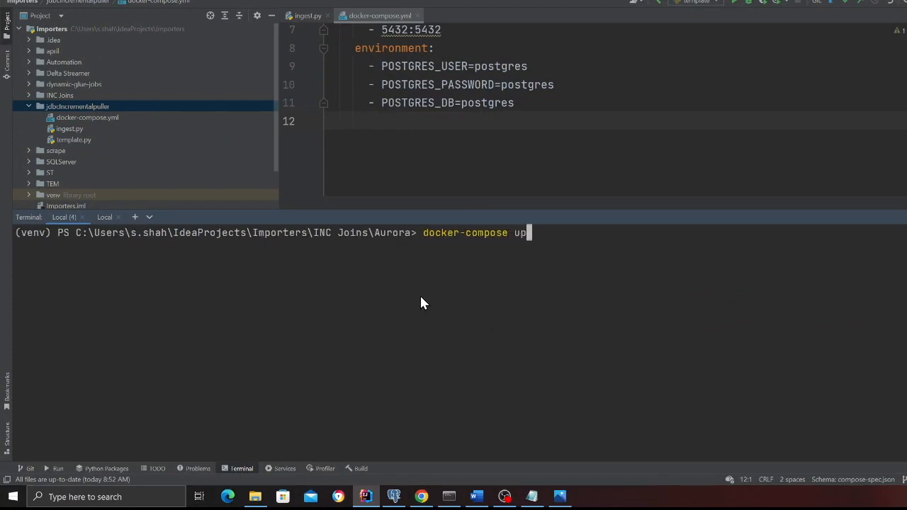
{"action": "type", "text": "--build"}
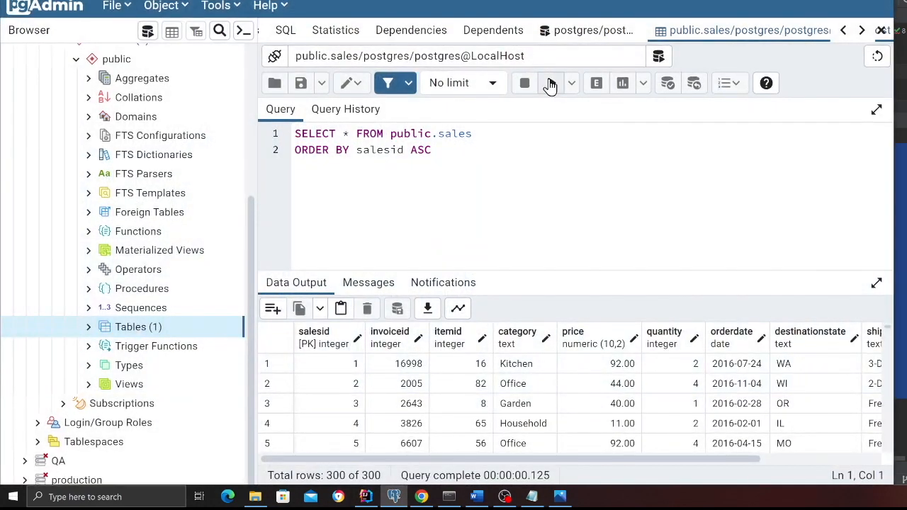
Rerun the public.sales query and inspect the 100 rows starting at salesid 301
{"action": "left_click", "coordinate": [551, 83]}
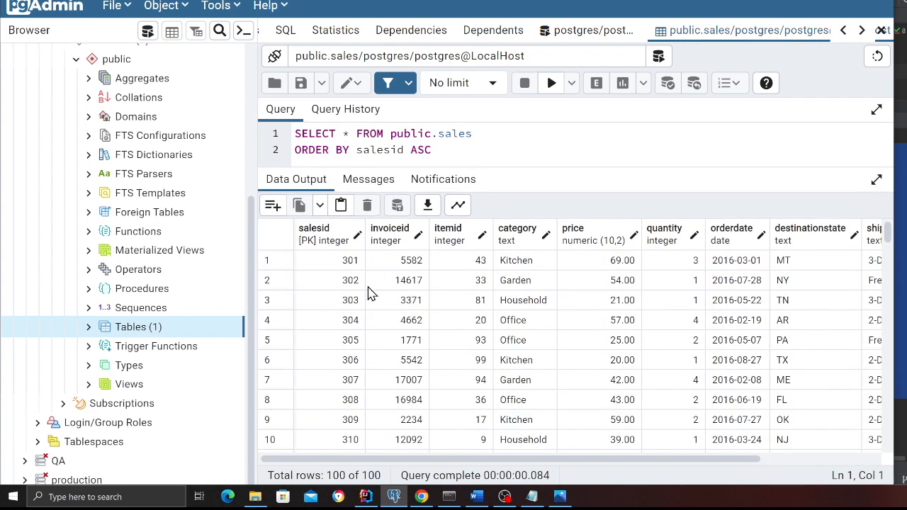
{"action": "mouse_move", "coordinate": [349, 271]}
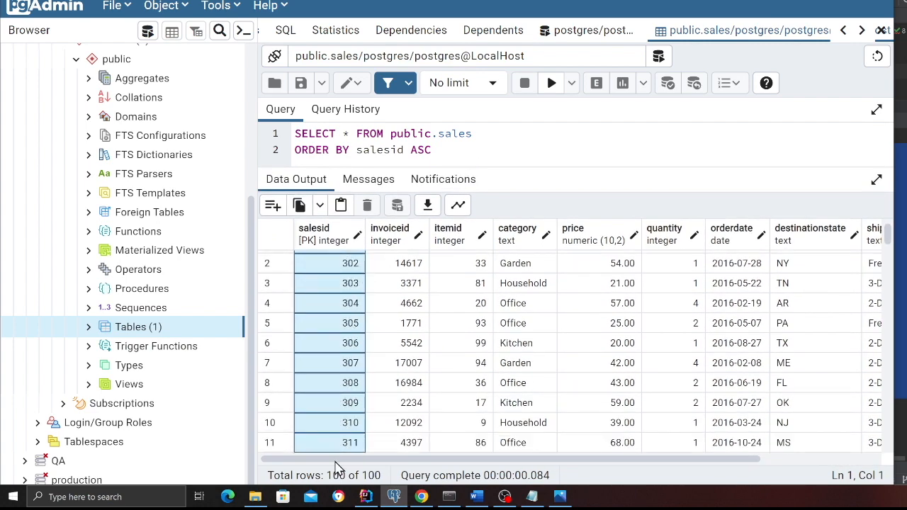
{"action": "left_click", "coordinate": [329, 303]}
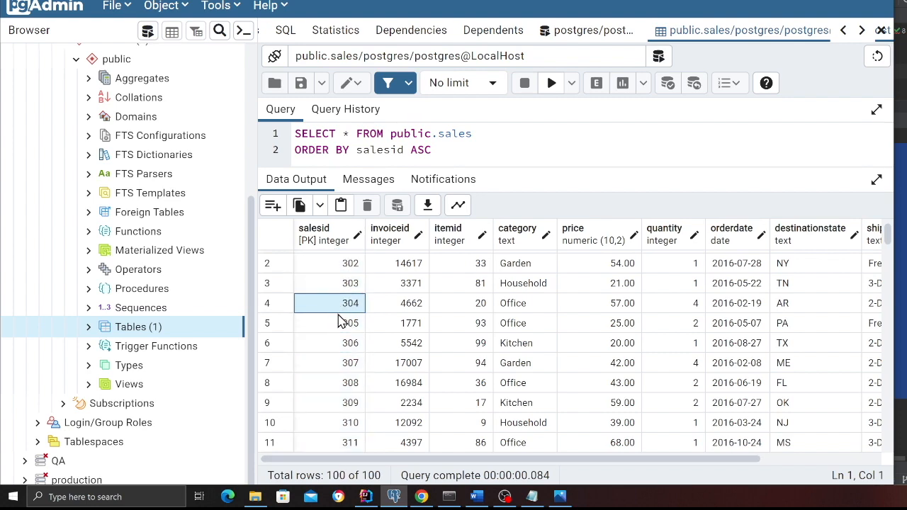
{"action": "scroll", "scroll_direction": "down", "scroll_amount": 3}
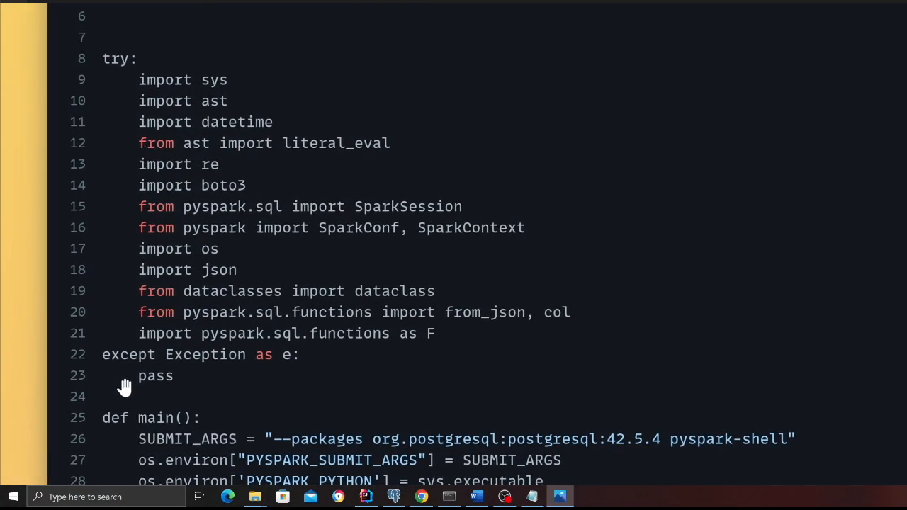
{"action": "mouse_move", "coordinate": [327, 253]}
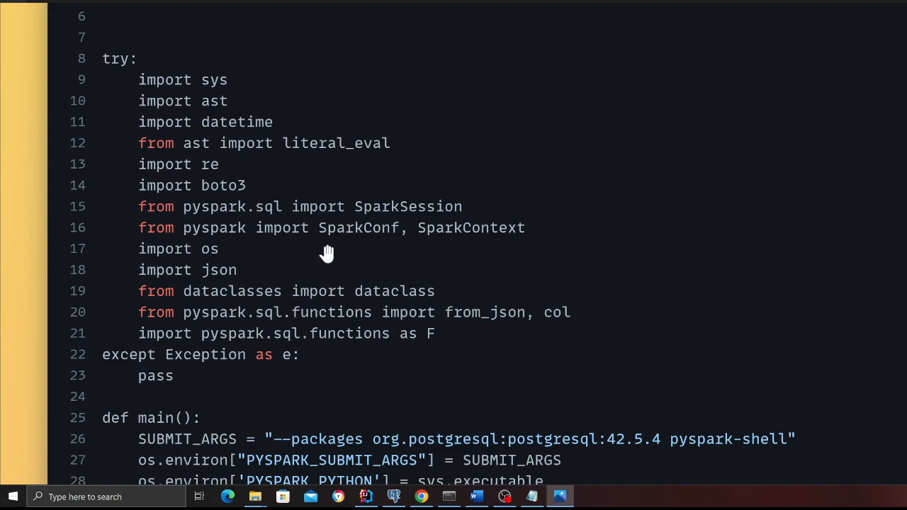
{"action": "scroll", "scroll_direction": "down", "scroll_amount": 3}
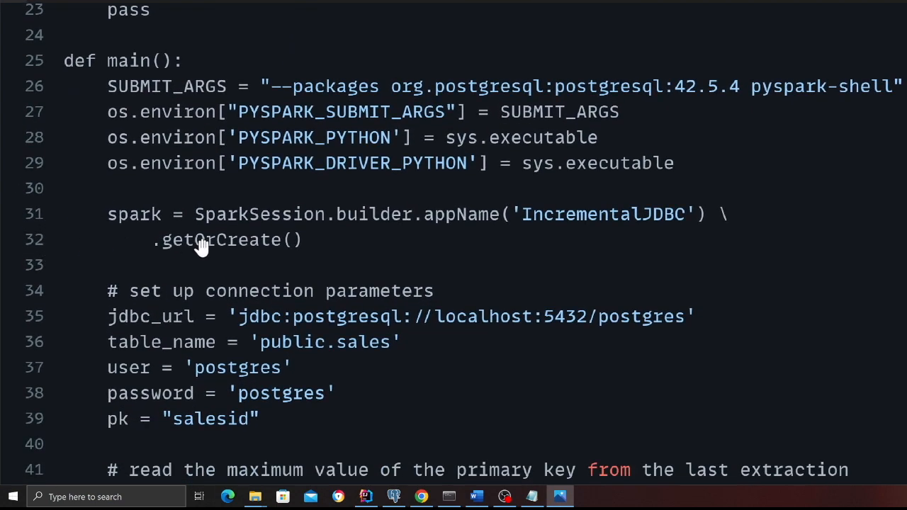
{"action": "scroll", "scroll_direction": "down", "scroll_amount": 3}
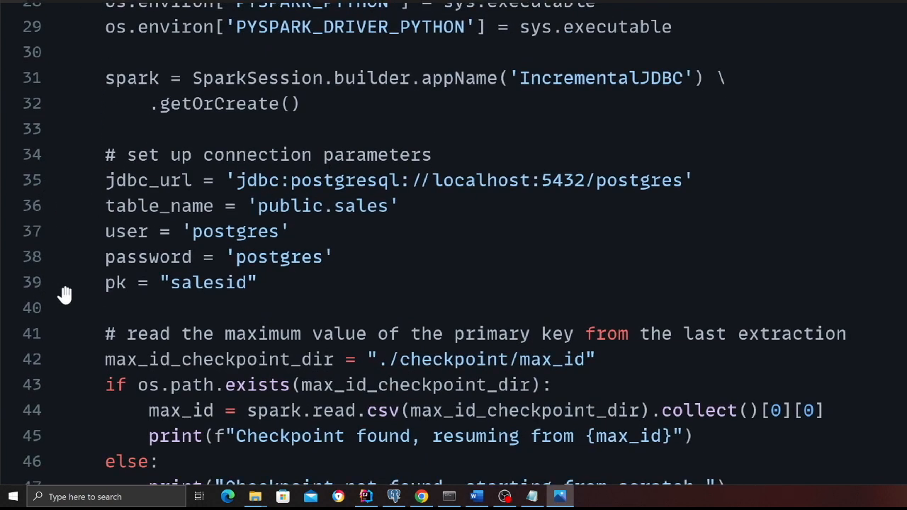
{"action": "mouse_move", "coordinate": [206, 241]}
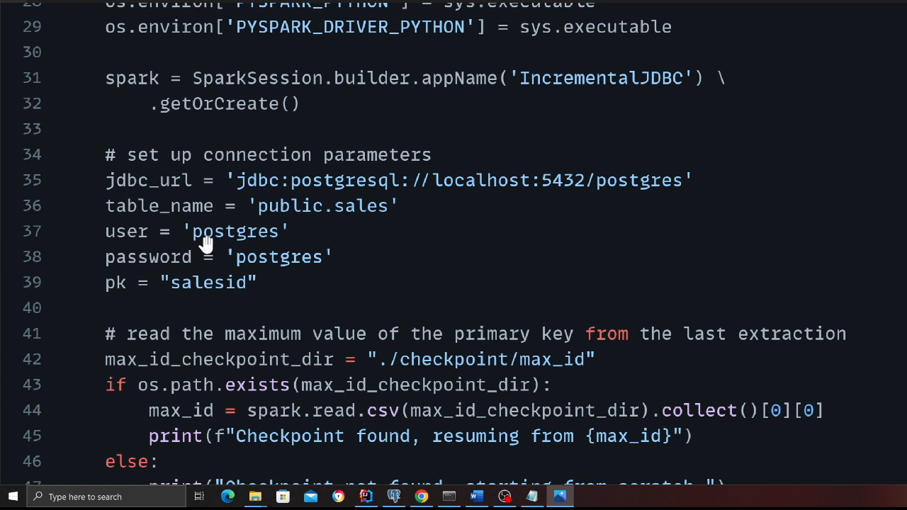
{"action": "mouse_move", "coordinate": [351, 188]}
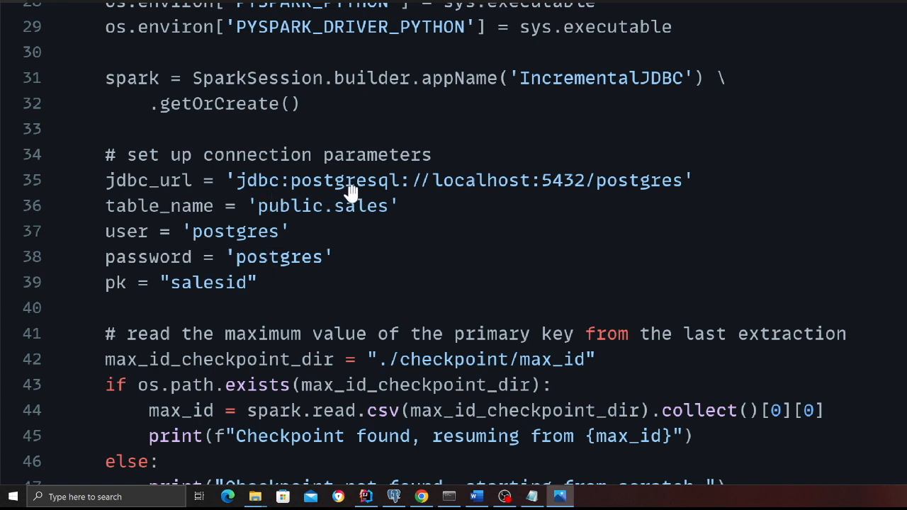
{"action": "mouse_move", "coordinate": [422, 192]}
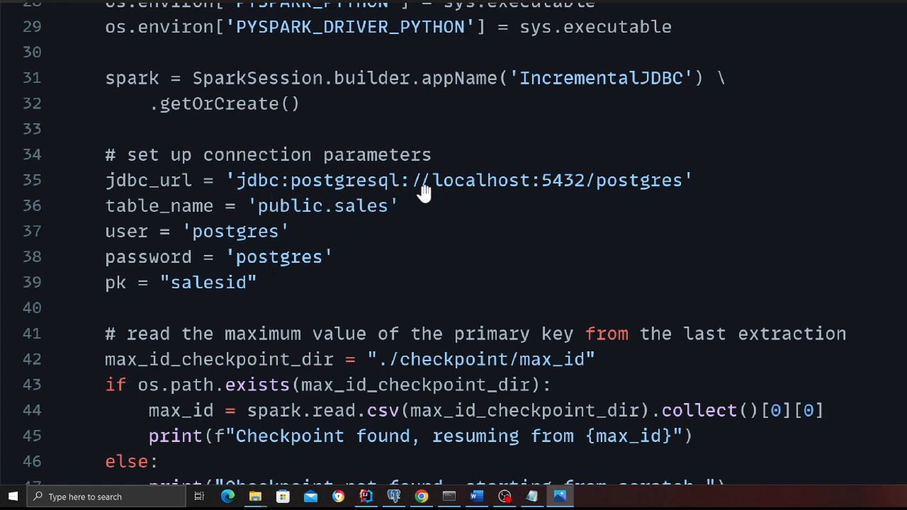
{"action": "mouse_move", "coordinate": [533, 199]}
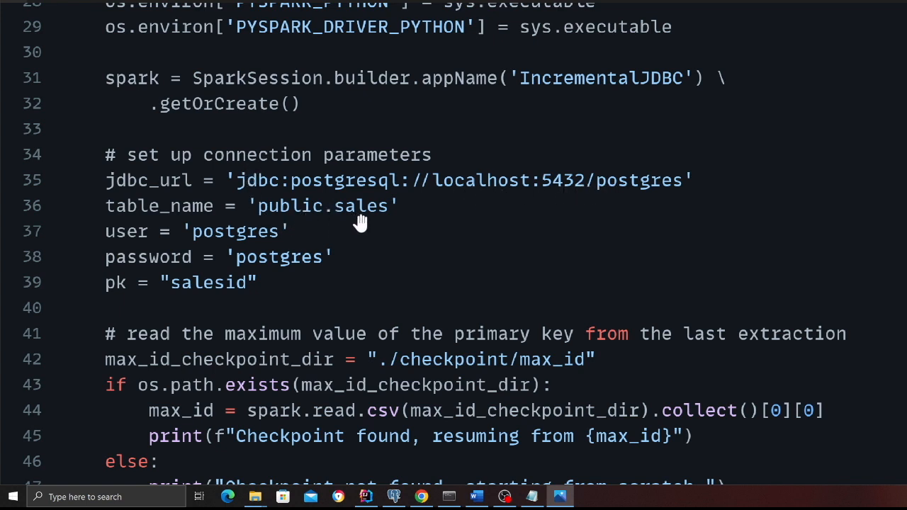
{"action": "mouse_move", "coordinate": [453, 216]}
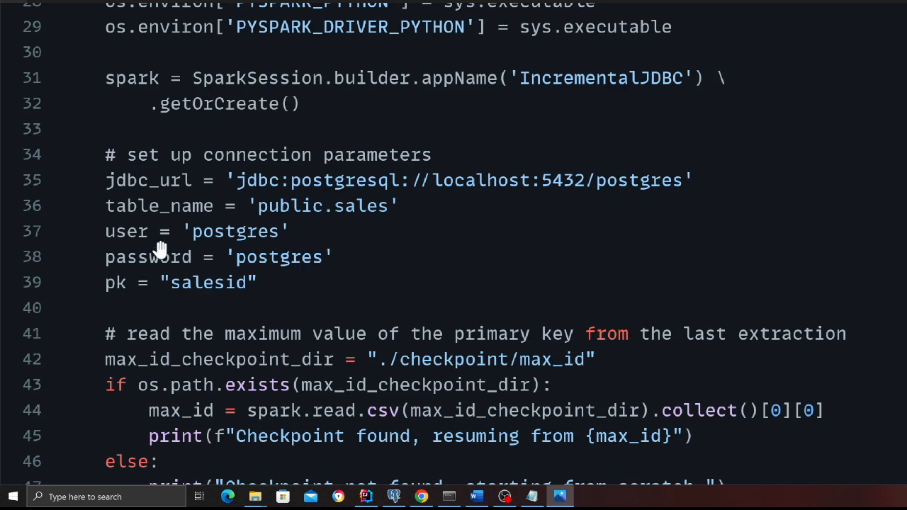
{"action": "mouse_move", "coordinate": [218, 292]}
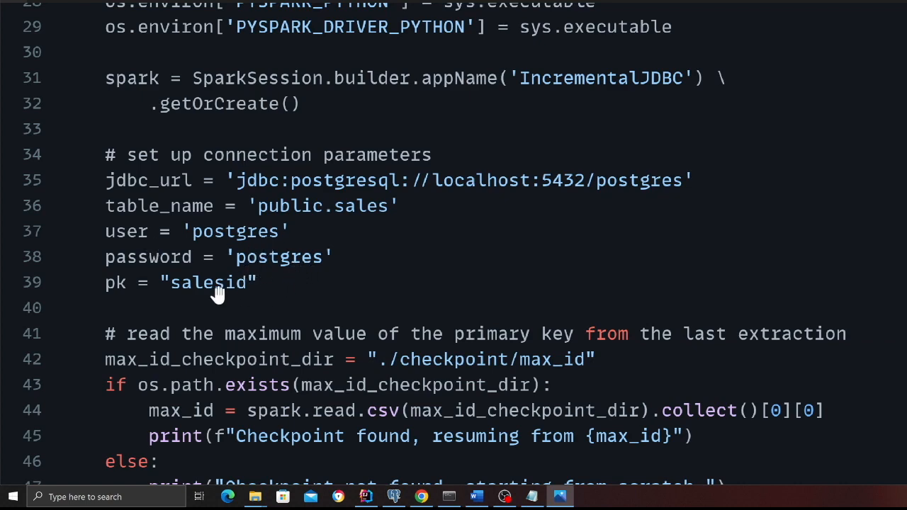
{"action": "mouse_move", "coordinate": [442, 306]}
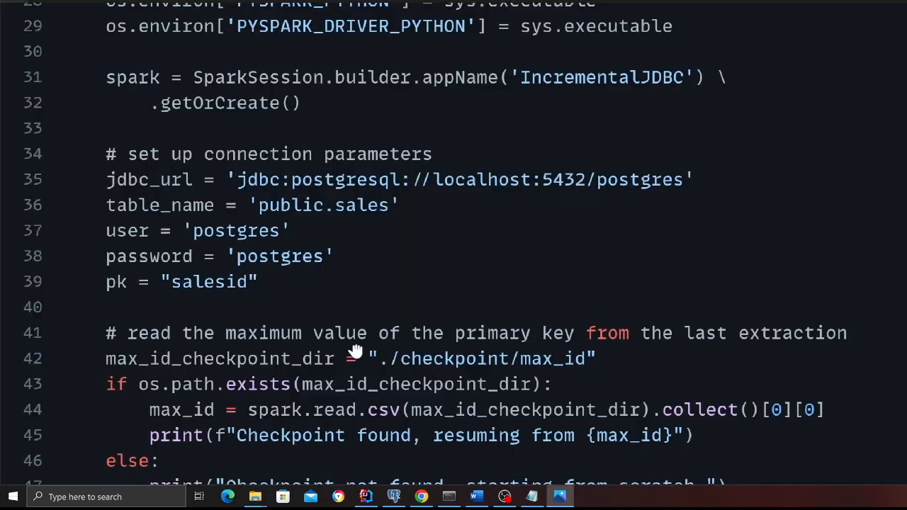
{"action": "scroll", "scroll_direction": "down", "scroll_amount": 3}
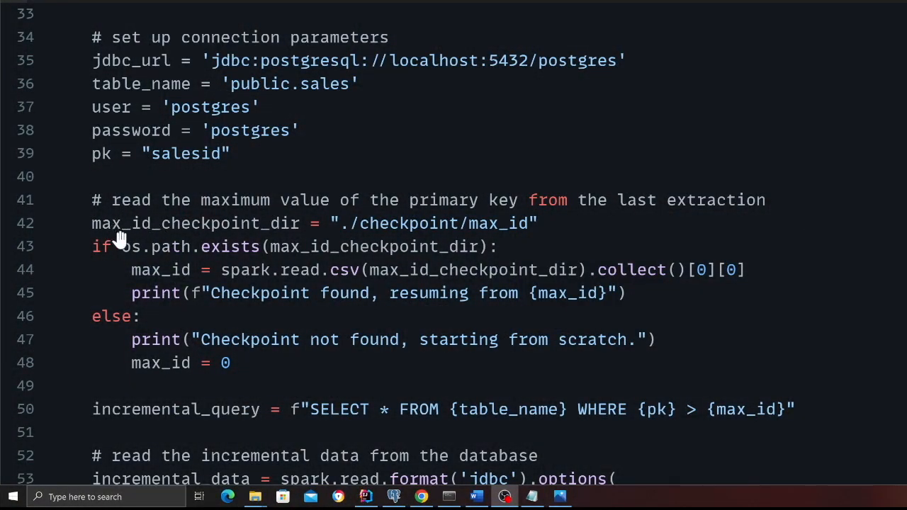
{"action": "mouse_move", "coordinate": [238, 234]}
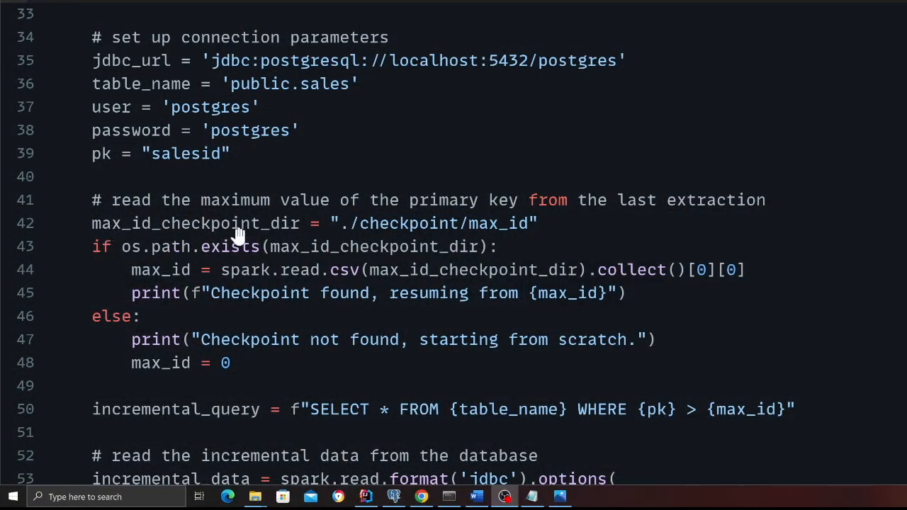
{"action": "mouse_move", "coordinate": [487, 241]}
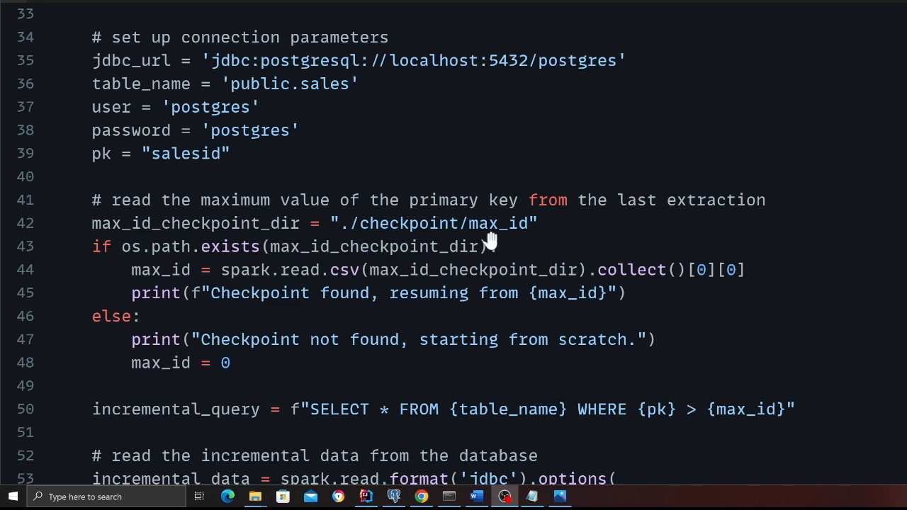
{"action": "mouse_move", "coordinate": [120, 246]}
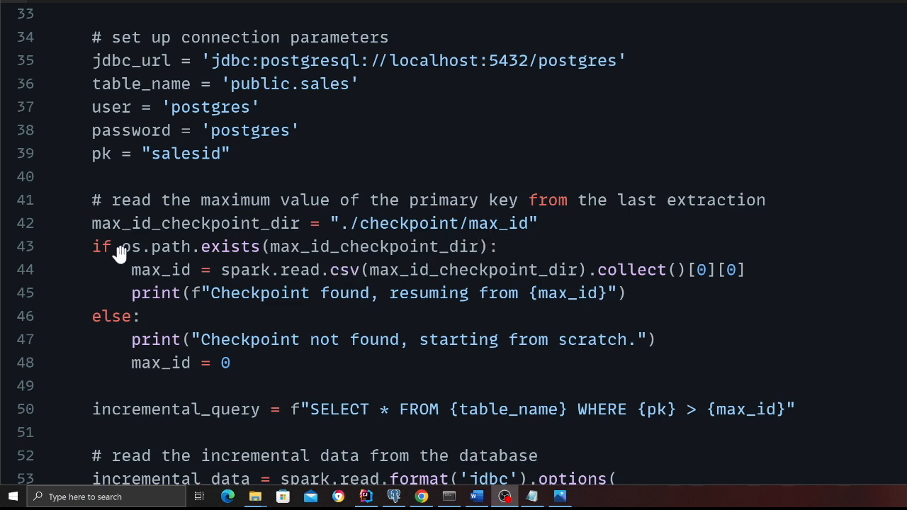
{"action": "scroll", "scroll_direction": "down", "scroll_amount": 3}
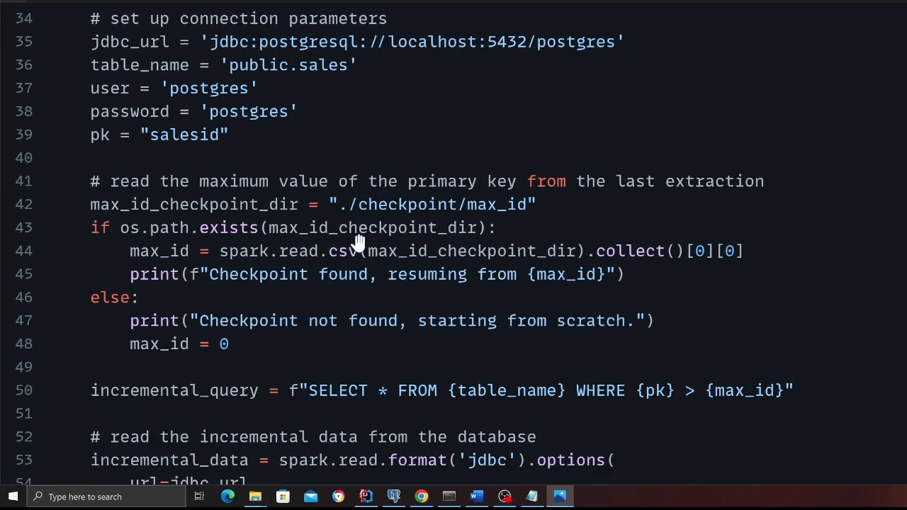
{"action": "mouse_move", "coordinate": [188, 264]}
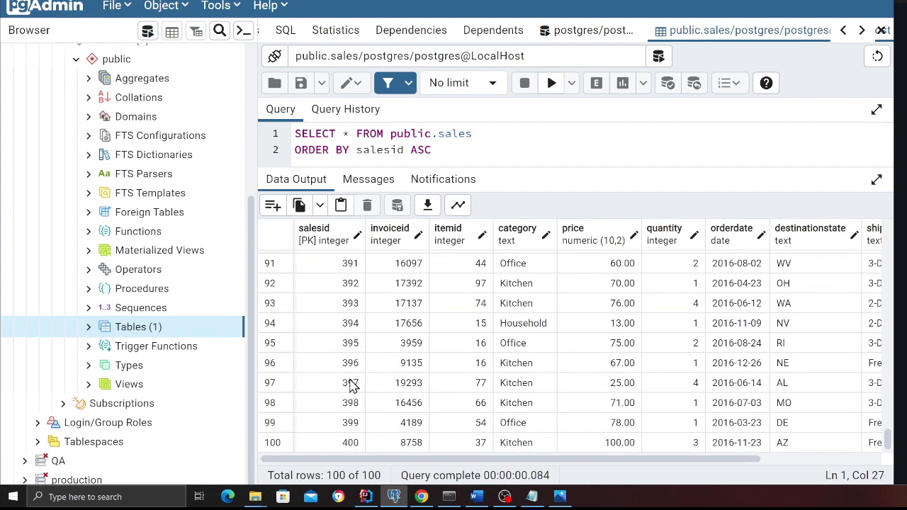
View the sales query output confirming the 100 rows end at salesid 400
{"action": "left_click", "coordinate": [347, 443]}
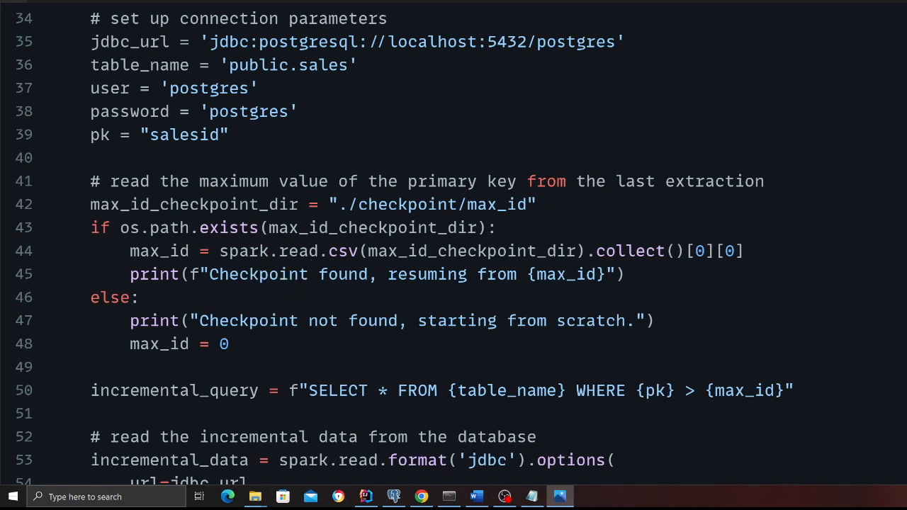
{"action": "mouse_move", "coordinate": [126, 239]}
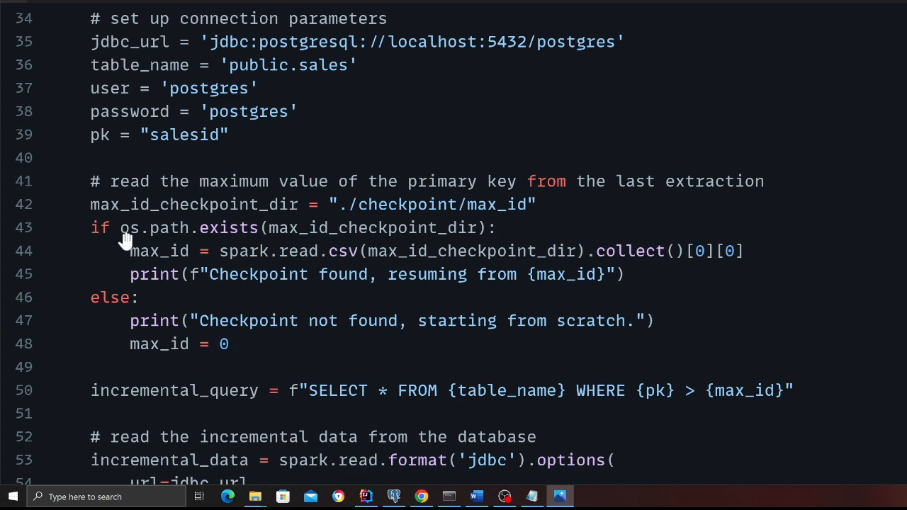
{"action": "mouse_move", "coordinate": [247, 258]}
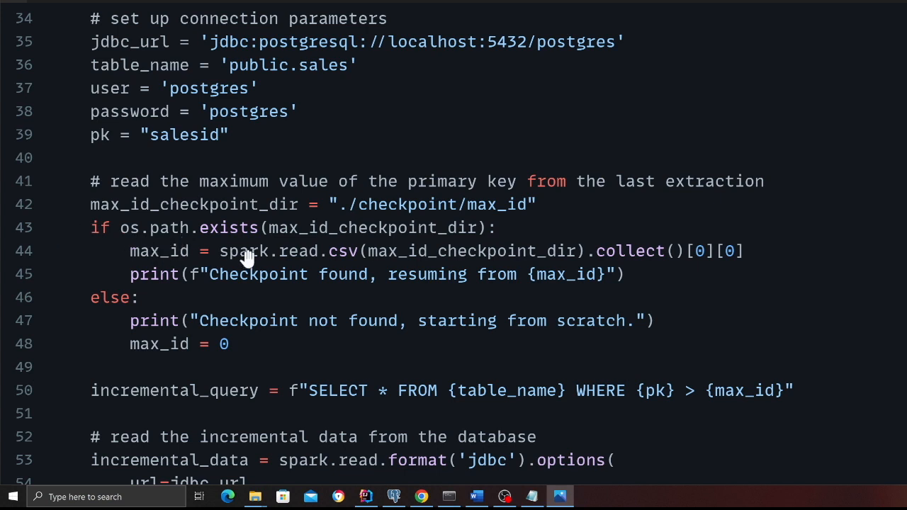
{"action": "mouse_move", "coordinate": [253, 321]}
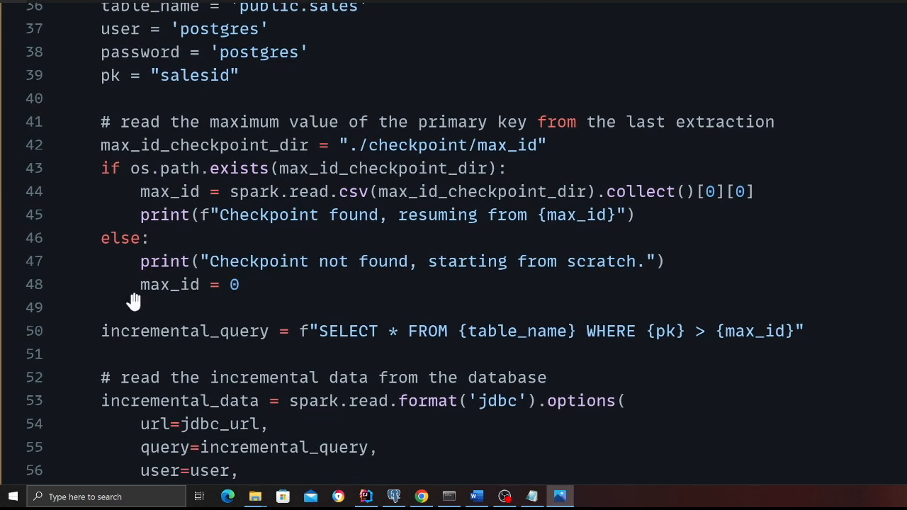
{"action": "mouse_move", "coordinate": [293, 285]}
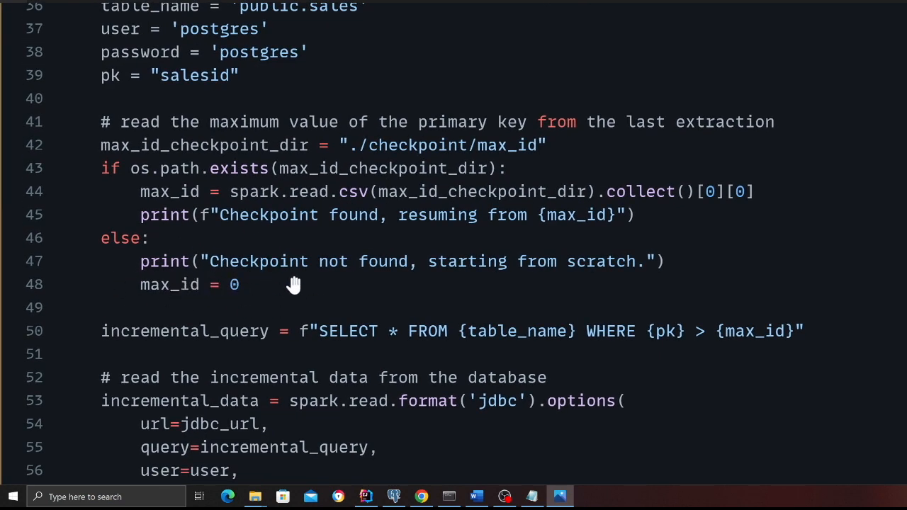
{"action": "mouse_move", "coordinate": [231, 298]}
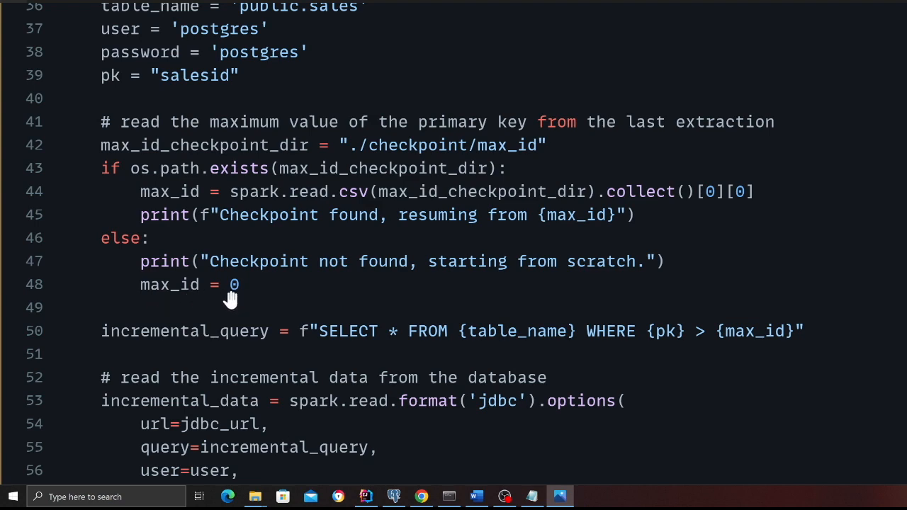
Scroll the code screenshot down to the checkpoint-writing block and main() call
{"action": "scroll", "scroll_direction": "down", "scroll_amount": 3}
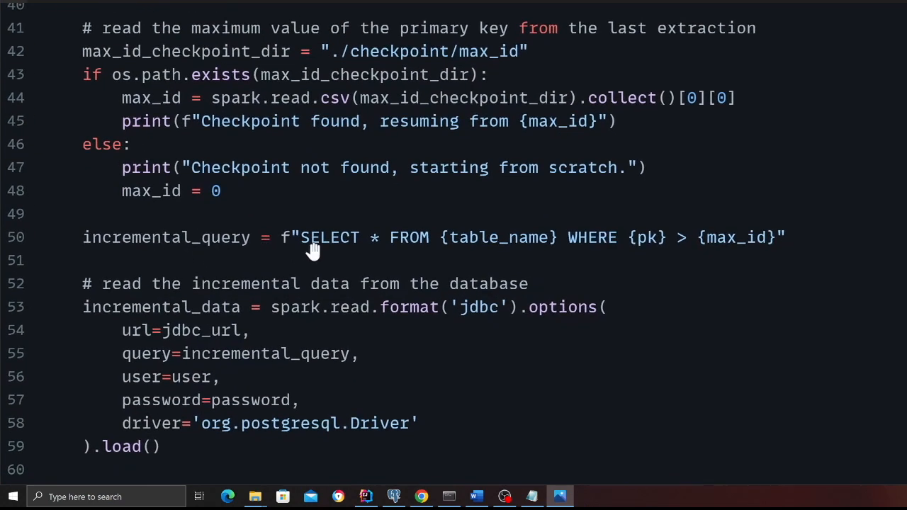
{"action": "mouse_move", "coordinate": [530, 244]}
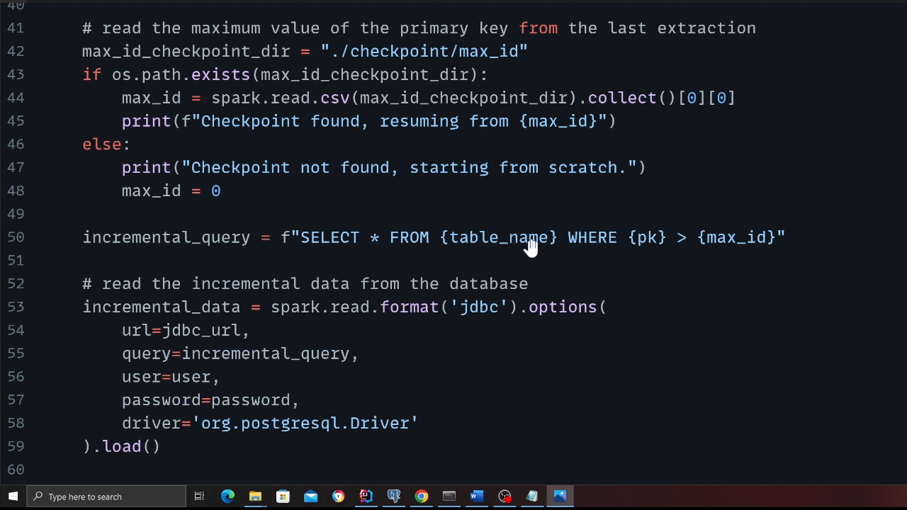
{"action": "mouse_move", "coordinate": [689, 252]}
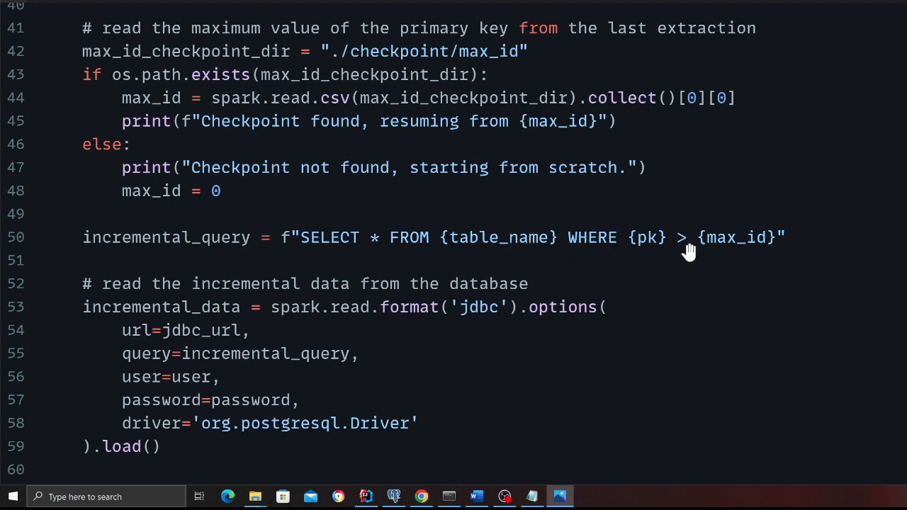
{"action": "mouse_move", "coordinate": [640, 241]}
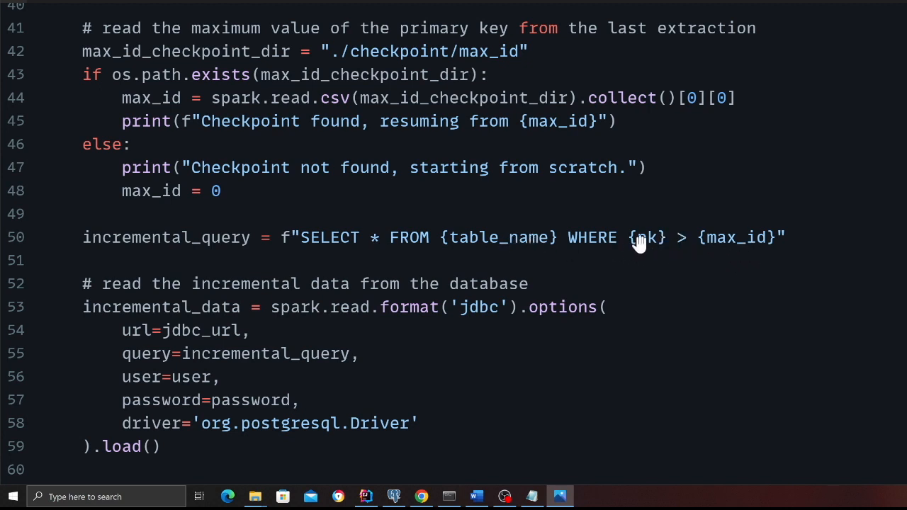
{"action": "mouse_move", "coordinate": [743, 244]}
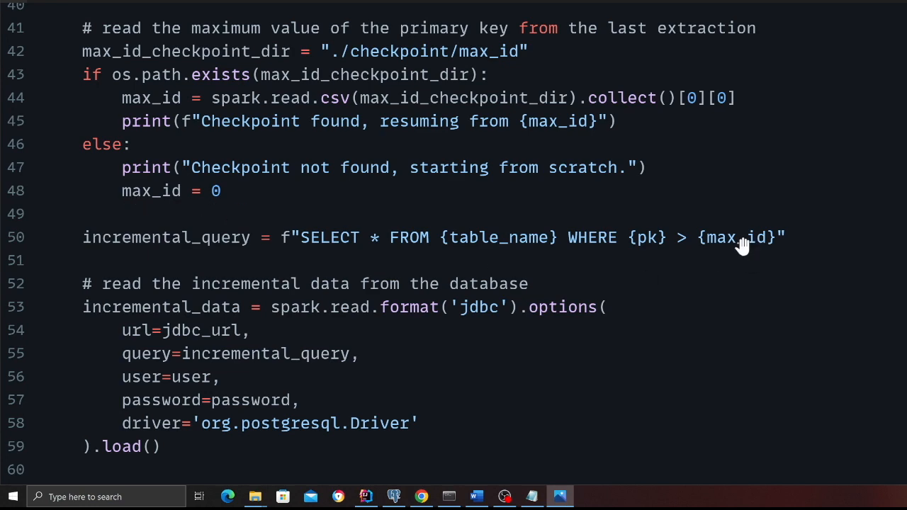
{"action": "scroll", "scroll_direction": "down", "scroll_amount": 3}
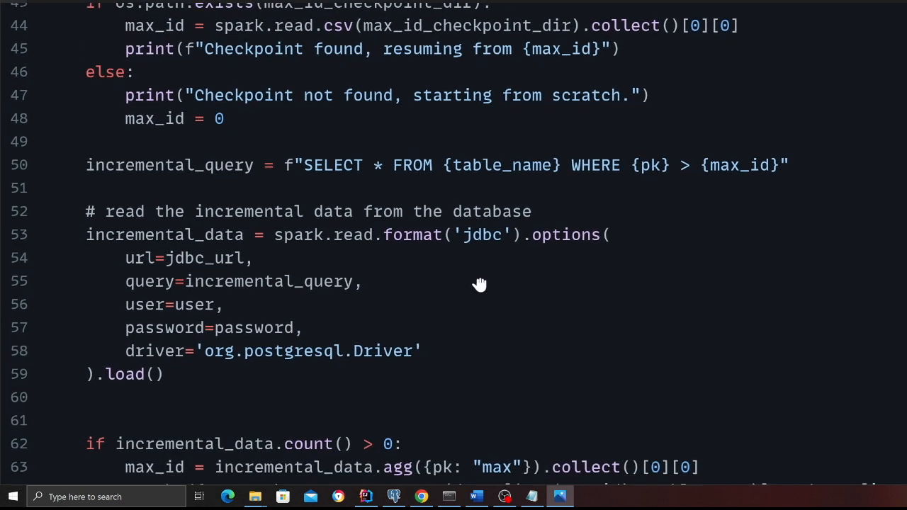
{"action": "scroll", "scroll_direction": "down", "scroll_amount": 3}
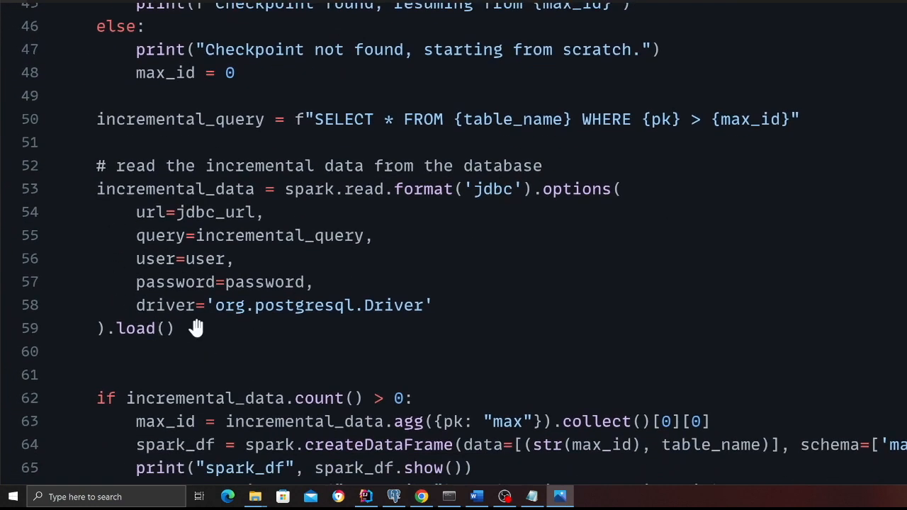
{"action": "mouse_move", "coordinate": [151, 273]}
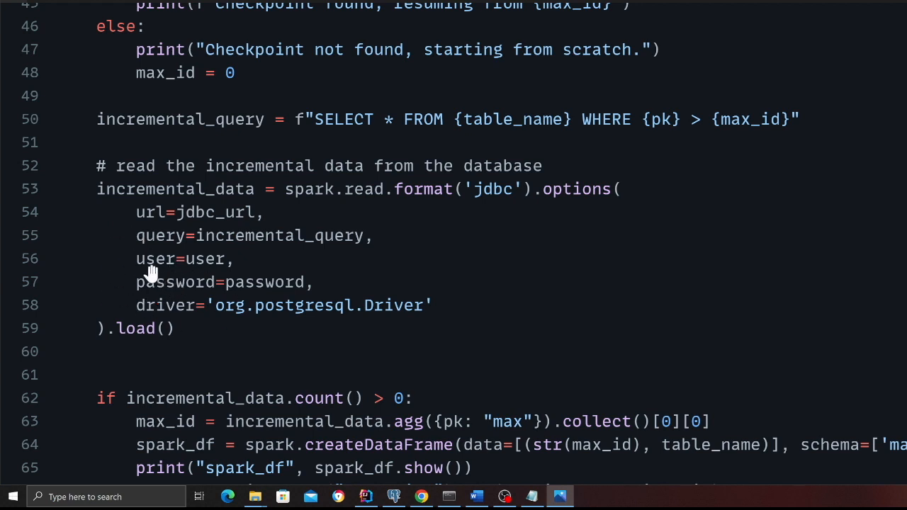
{"action": "mouse_move", "coordinate": [175, 194]}
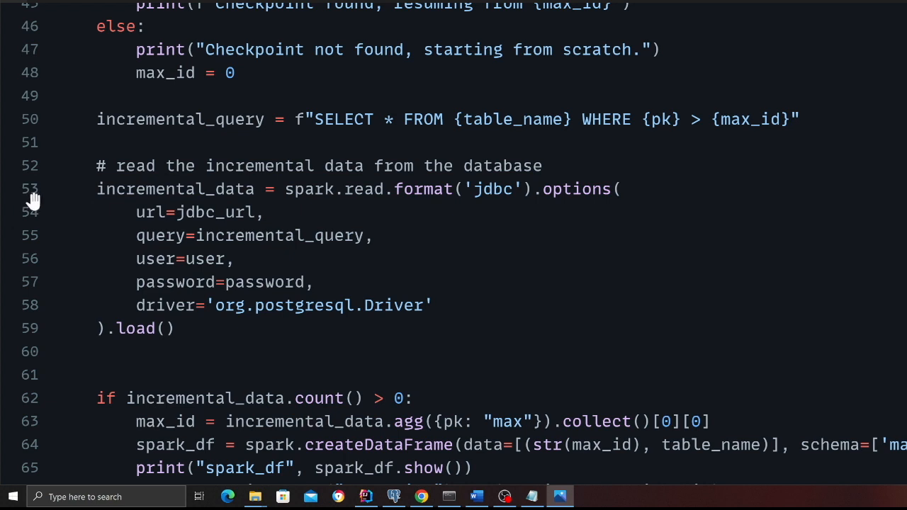
{"action": "mouse_move", "coordinate": [395, 197]}
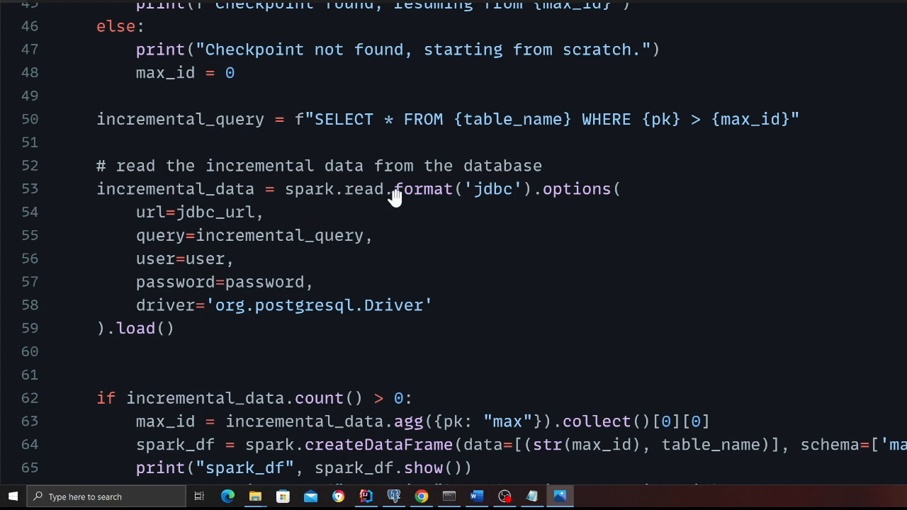
{"action": "mouse_move", "coordinate": [157, 212]}
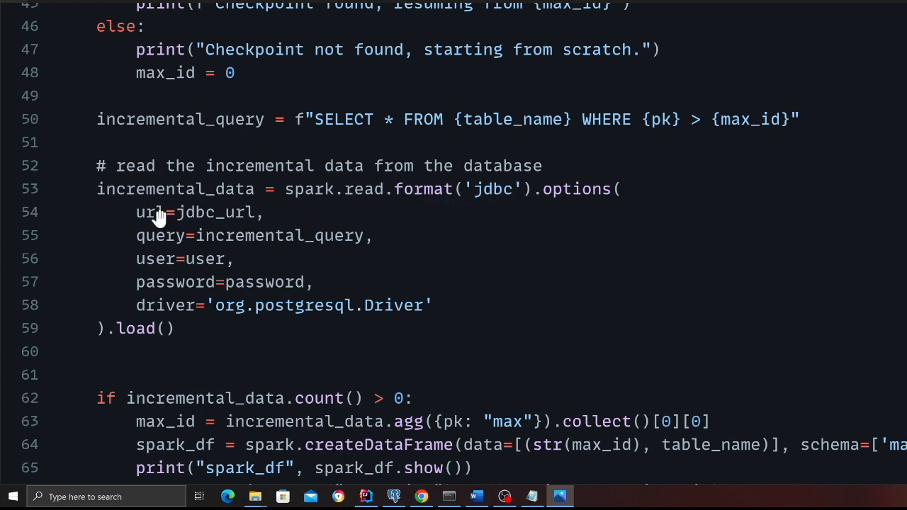
{"action": "mouse_move", "coordinate": [226, 250]}
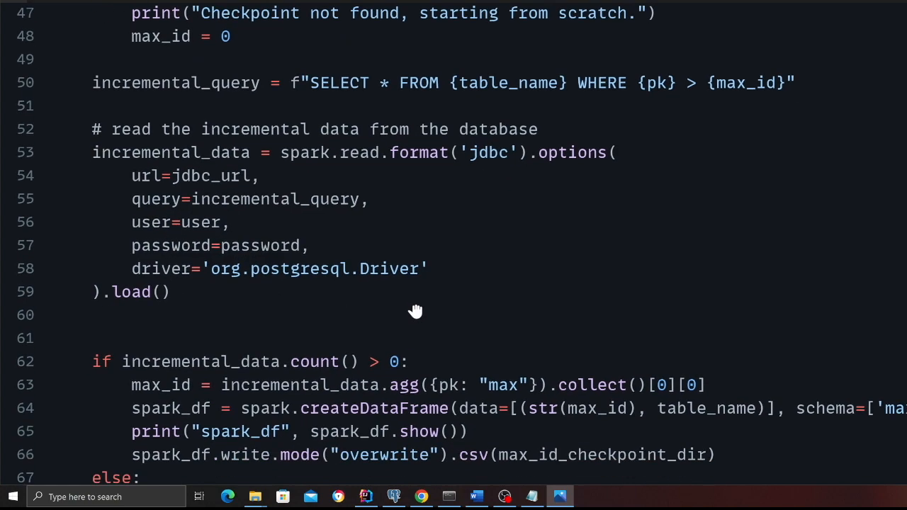
{"action": "scroll", "scroll_direction": "down", "scroll_amount": 3}
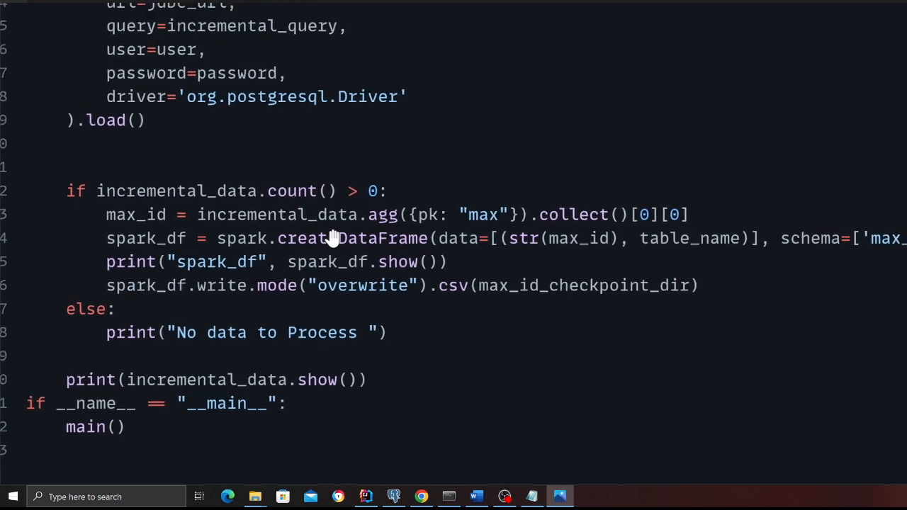
{"action": "scroll", "scroll_direction": "down", "scroll_amount": 3}
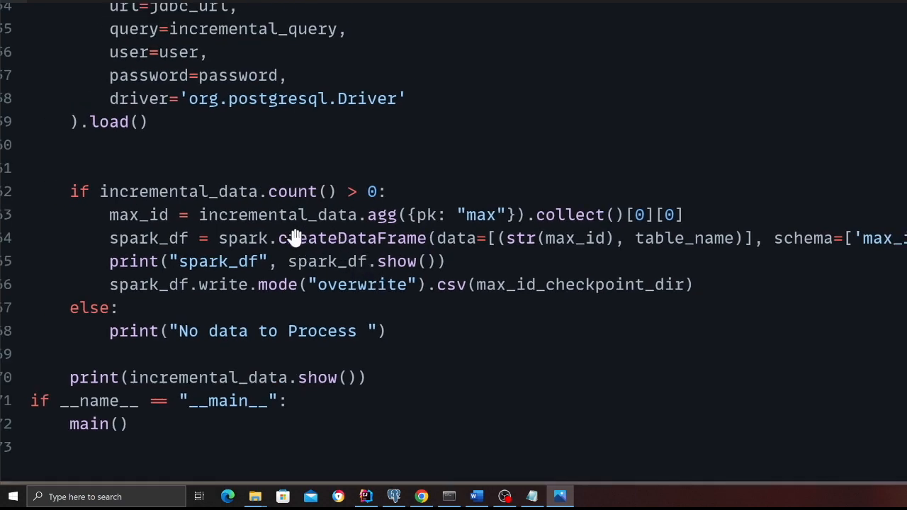
{"action": "mouse_move", "coordinate": [283, 247]}
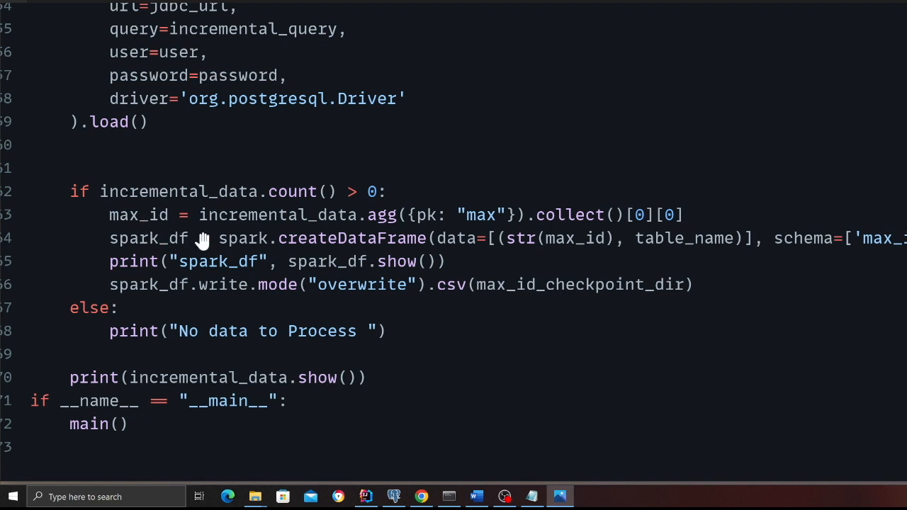
{"action": "scroll", "scroll_direction": "down", "scroll_amount": 3}
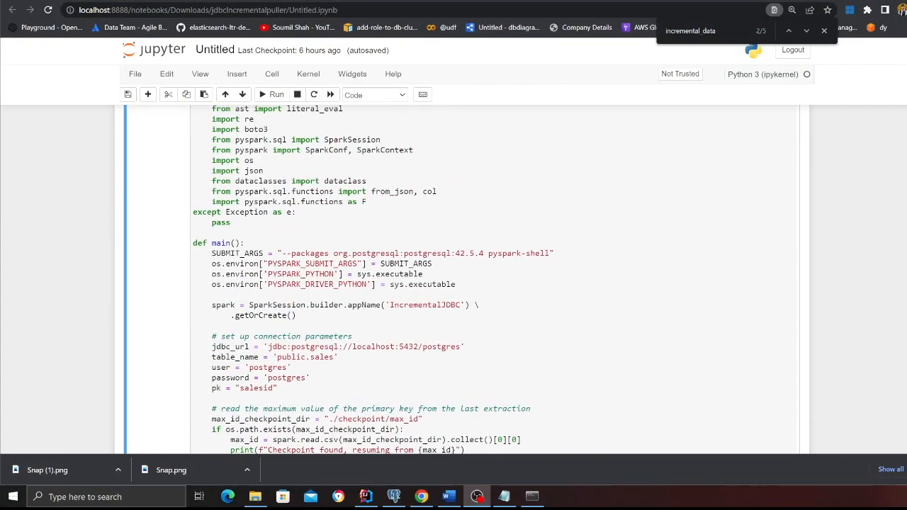
{"action": "mouse_move", "coordinate": [815, 304]}
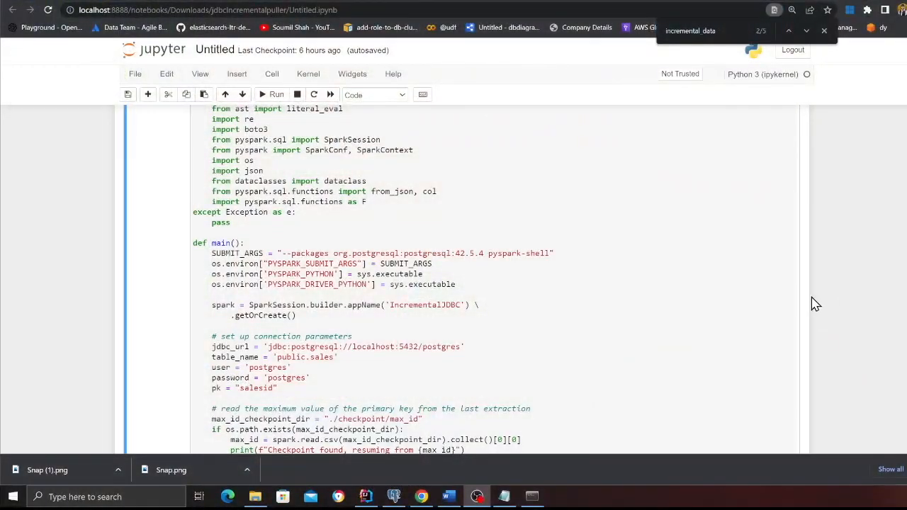
Run the puller cell, which reports no checkpoint found and starts from scratch
{"action": "left_click", "coordinate": [457, 284]}
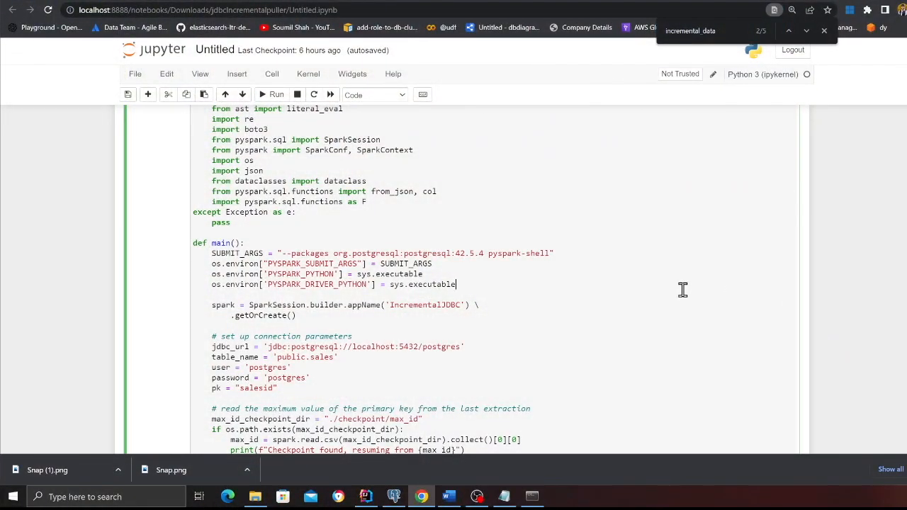
{"action": "key", "text": "alt+tab"}
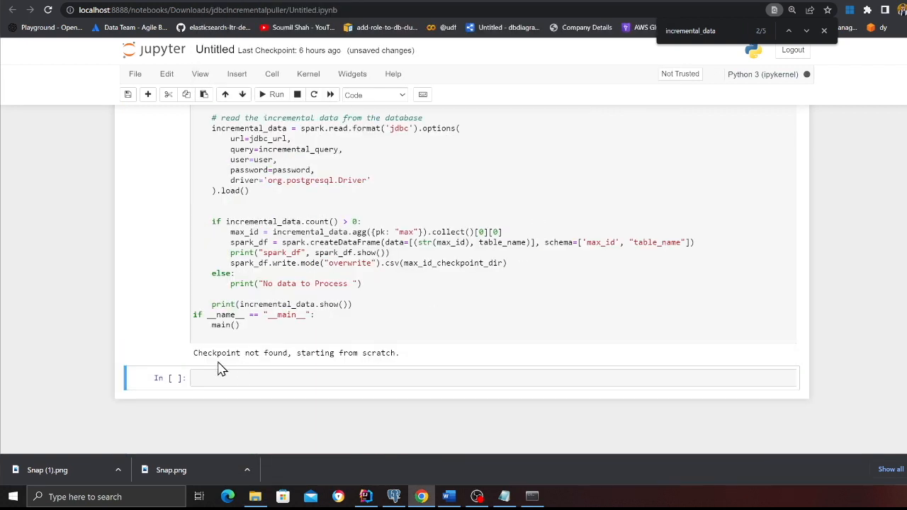
{"action": "mouse_move", "coordinate": [371, 367]}
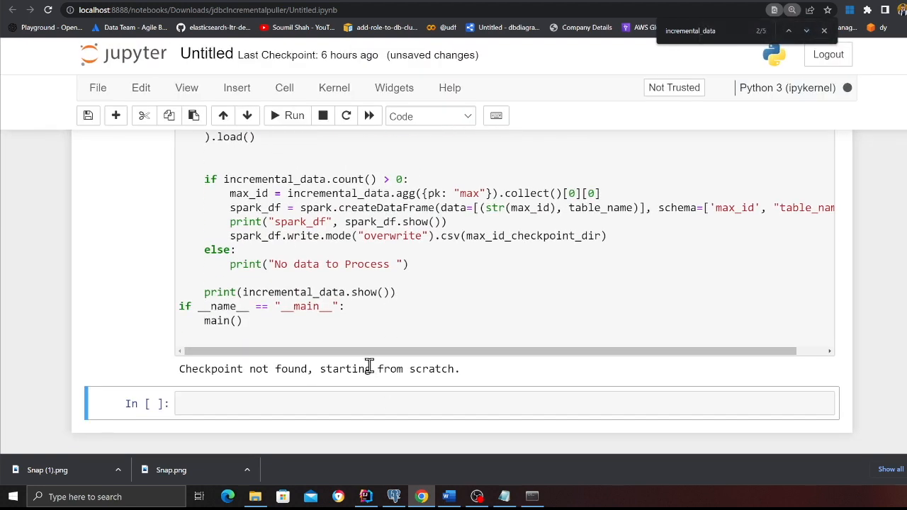
{"action": "mouse_move", "coordinate": [376, 360]}
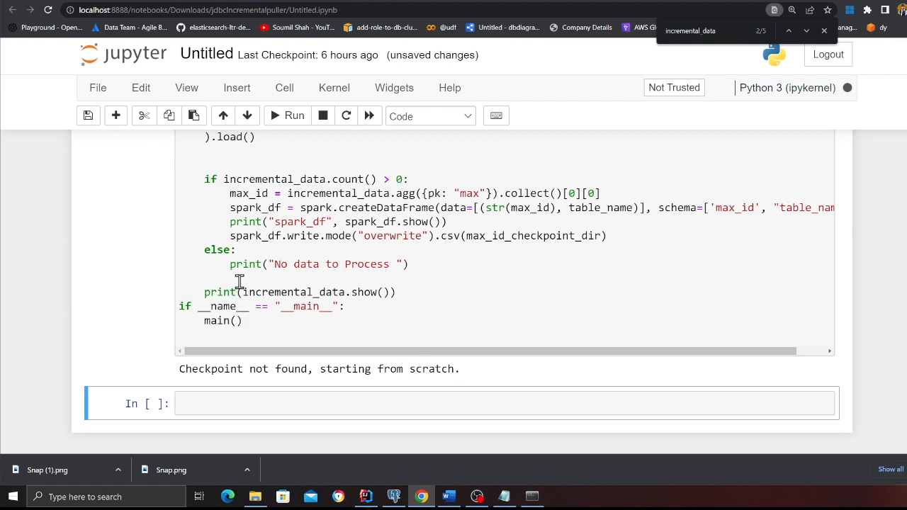
{"action": "mouse_move", "coordinate": [555, 254]}
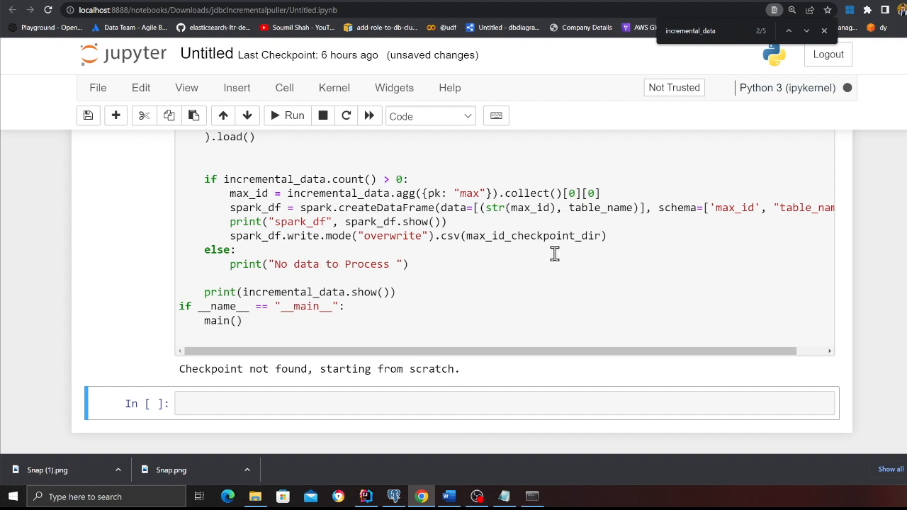
Scroll the output to the max_id 400 checkpoint and the sales rows from salesid 301
{"action": "left_click", "coordinate": [287, 115]}
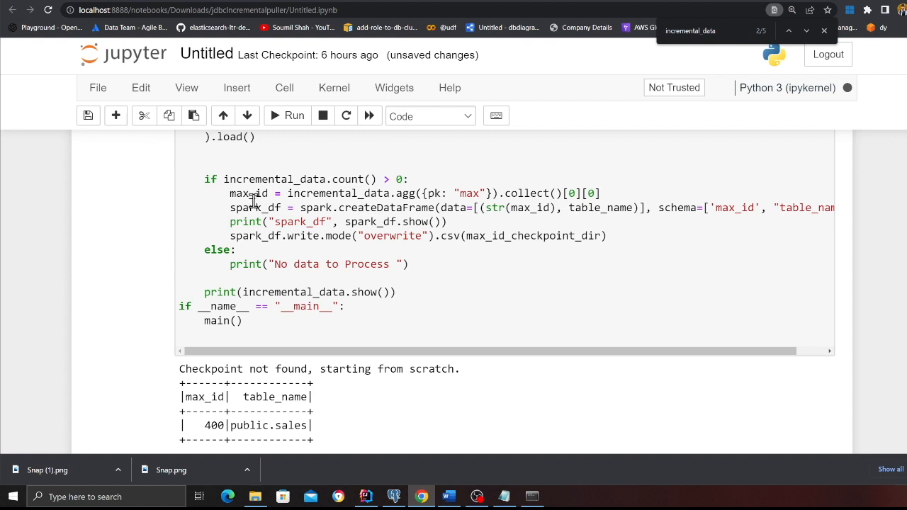
{"action": "scroll", "scroll_direction": "down", "scroll_amount": 3}
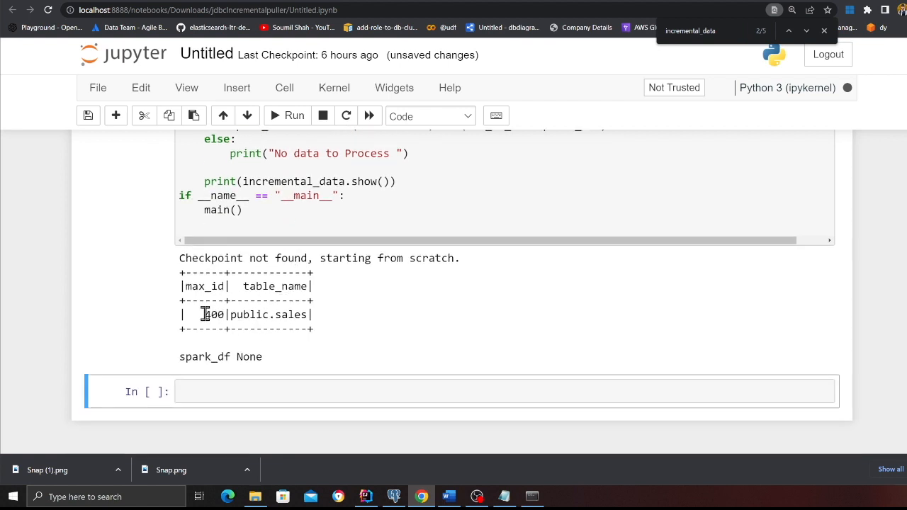
{"action": "mouse_move", "coordinate": [237, 323]}
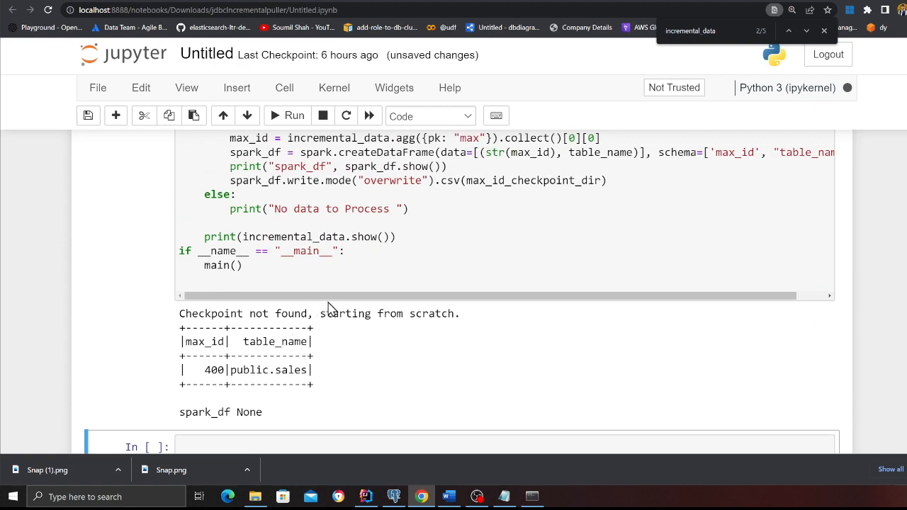
{"action": "mouse_move", "coordinate": [348, 313]}
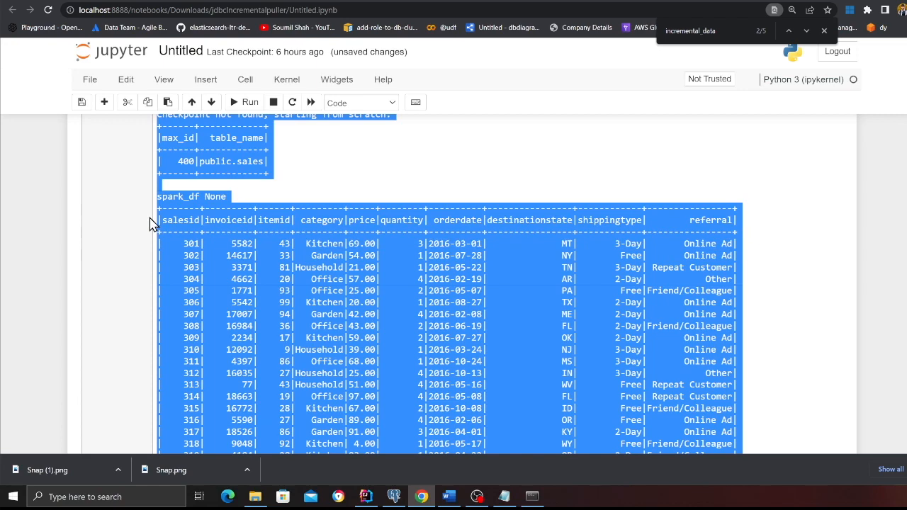
{"action": "key", "text": "alt+tab"}
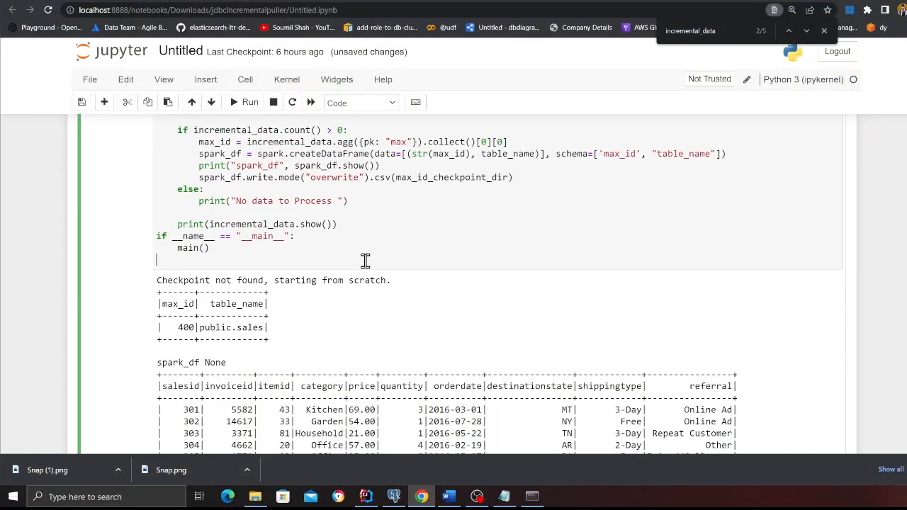
Rerun the puller cell, which resumes from checkpoint 400 with no new data
{"action": "left_click", "coordinate": [250, 102]}
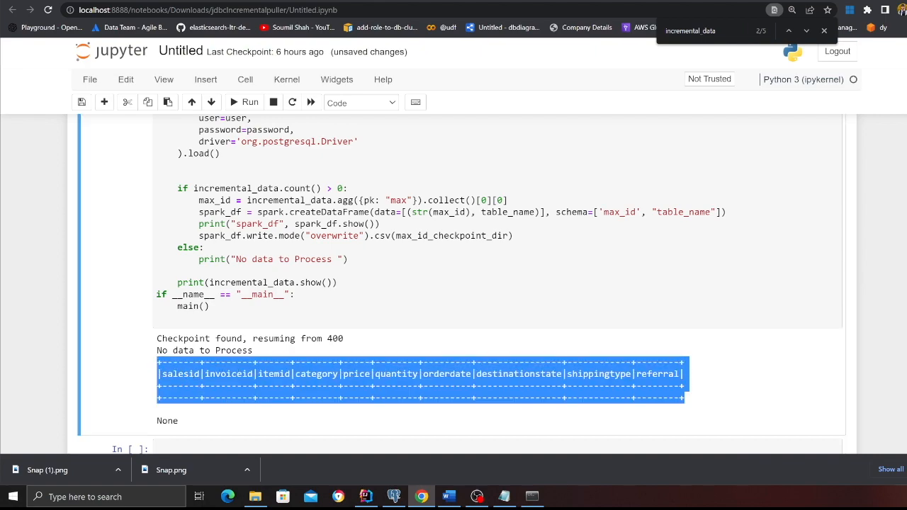
{"action": "key", "text": "alt+tab"}
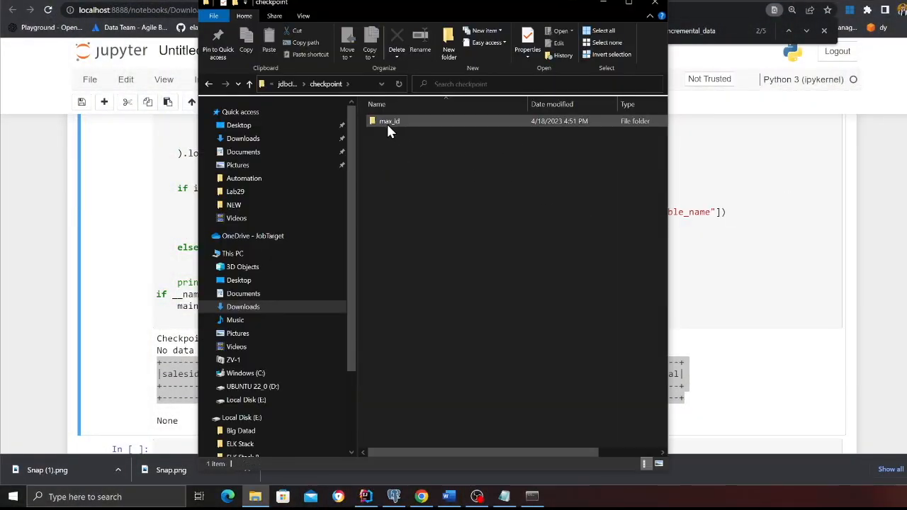
Open the max_id folder inside the checkpoint directory
{"action": "double_click", "coordinate": [388, 120]}
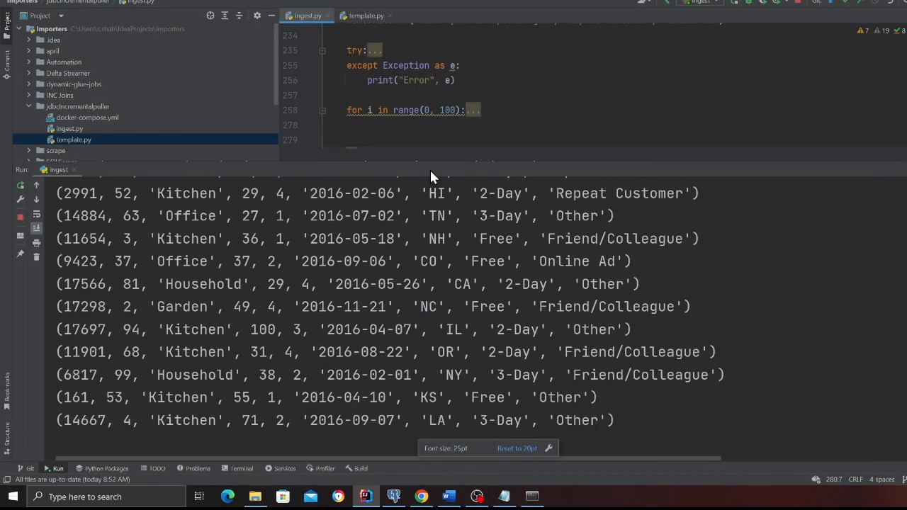
Switch from the finished ingest.py run back to the Jupyter notebook window
{"action": "key", "text": "alt+tab"}
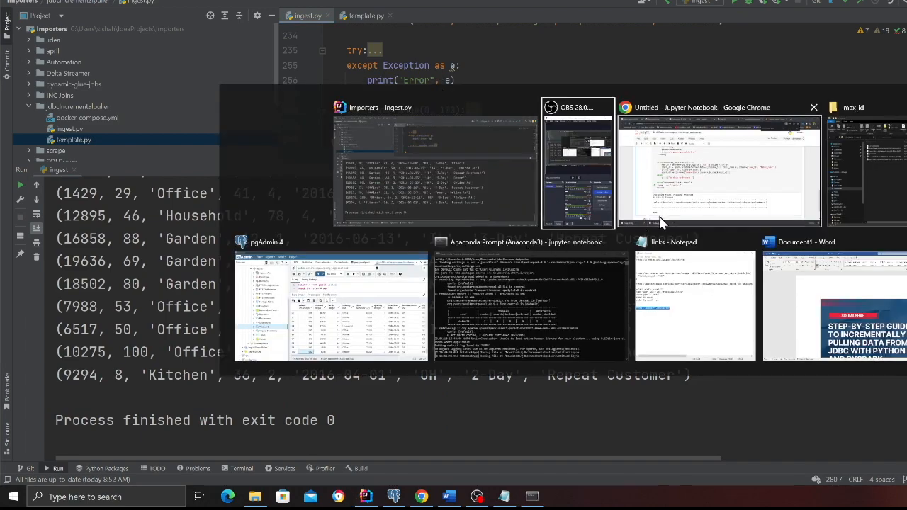
{"action": "left_click", "coordinate": [720, 167]}
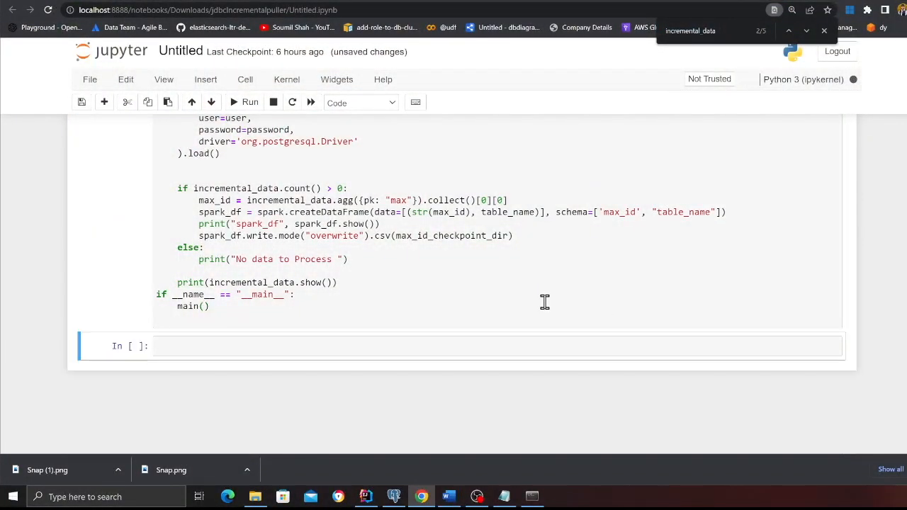
Rerun the puller cell and highlight the saved max_id 500 checkpoint value
{"action": "left_click", "coordinate": [250, 102]}
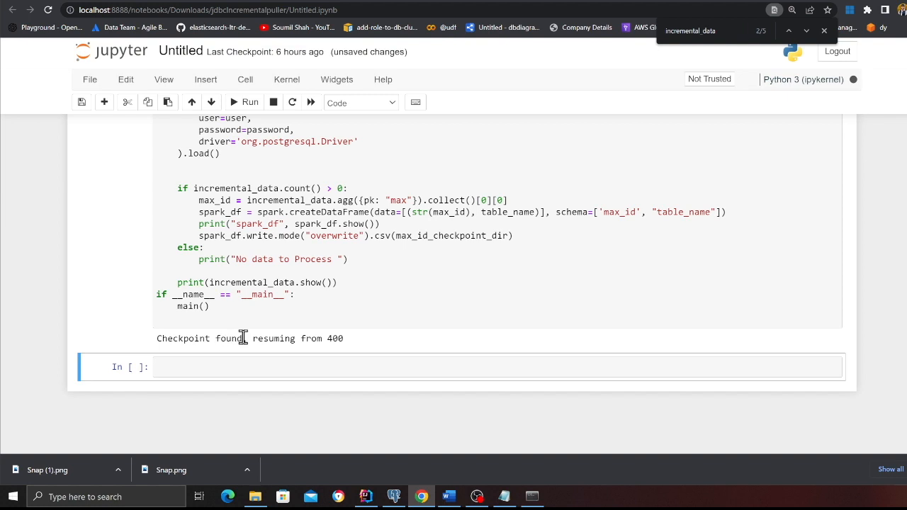
{"action": "double_click", "coordinate": [335, 338]}
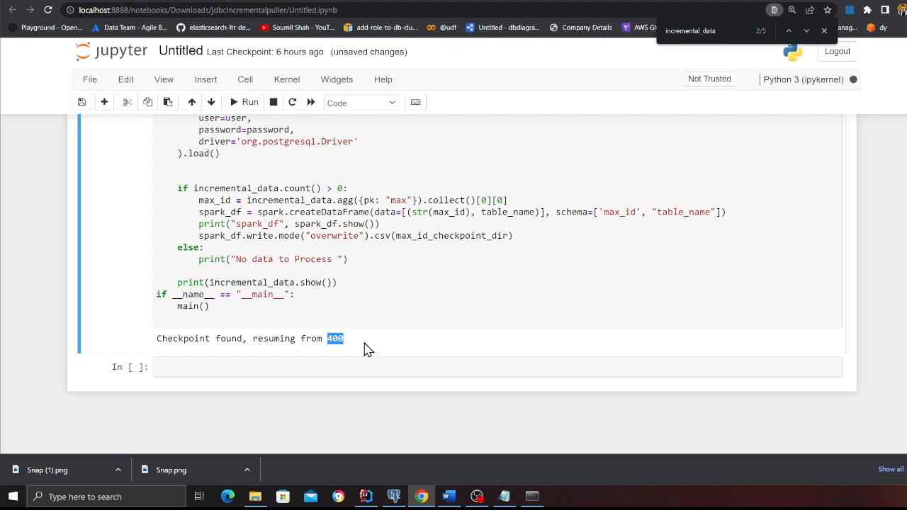
{"action": "left_click", "coordinate": [250, 102]}
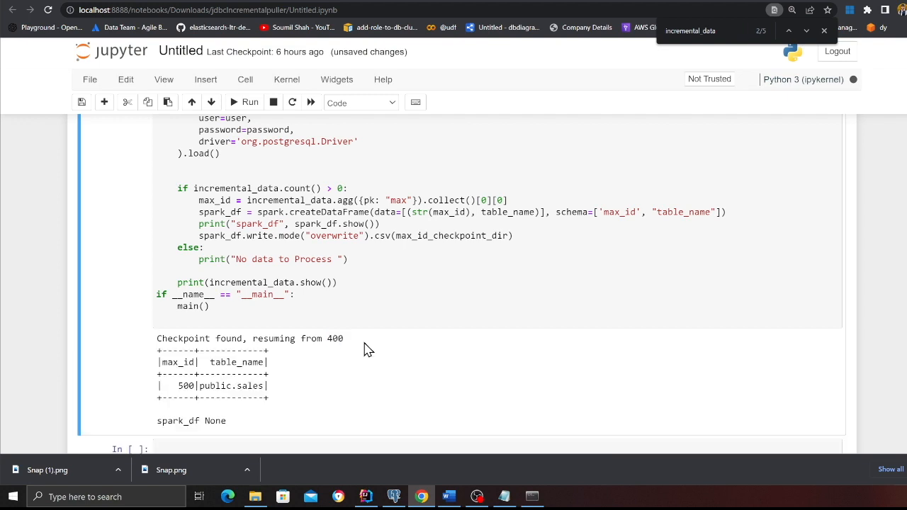
{"action": "scroll", "scroll_direction": "down", "scroll_amount": 3}
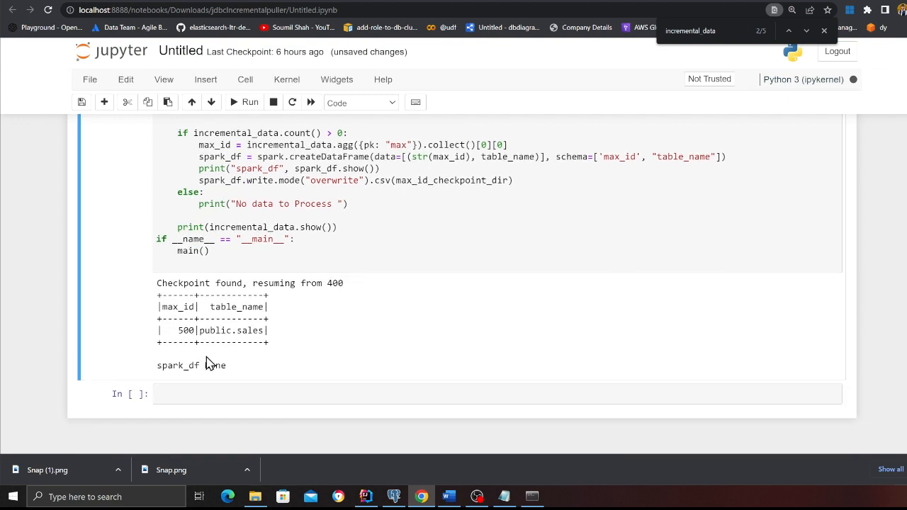
Highlight the spark_df result and the 'resuming from 500, no data to process' output
{"action": "double_click", "coordinate": [185, 330]}
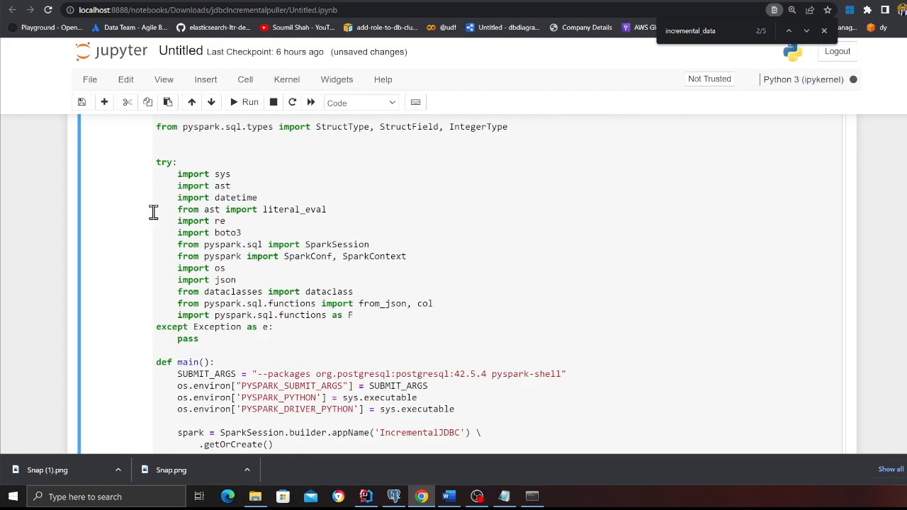
{"action": "scroll", "scroll_direction": "down", "scroll_amount": 3}
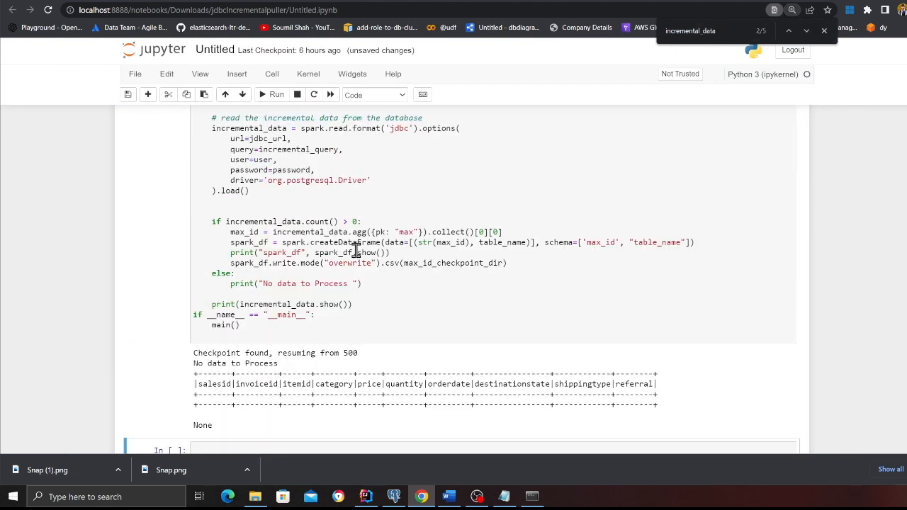
{"action": "left_click_drag", "start_coordinate": [199, 353], "coordinate": [658, 404]}
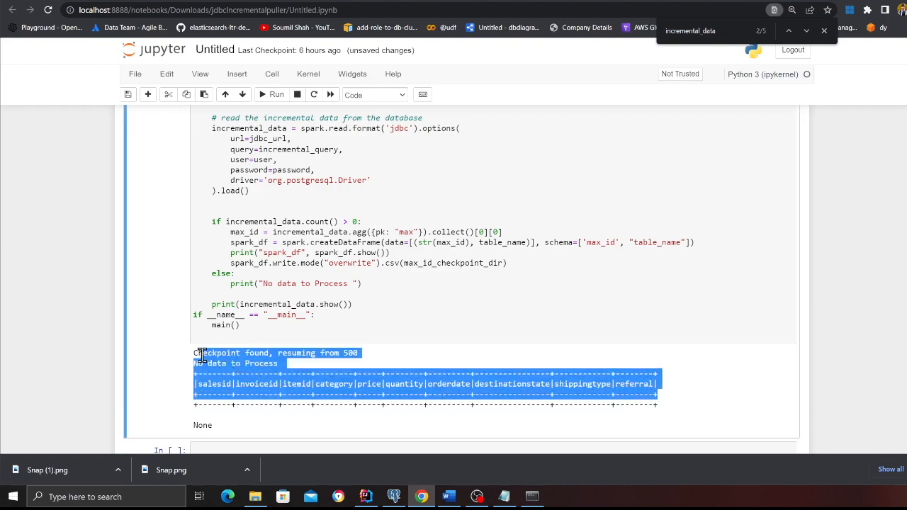